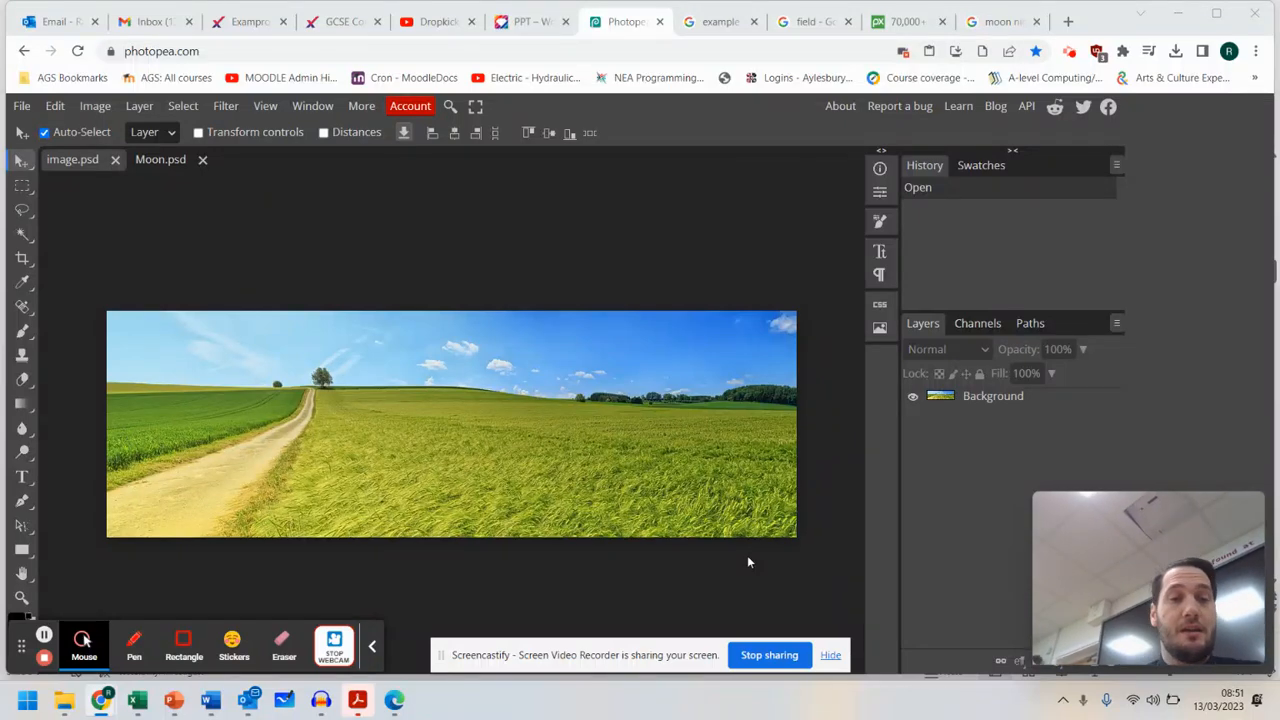
Cancel out of the file-open dialog and return to the grassy field image
left_click(20, 106)
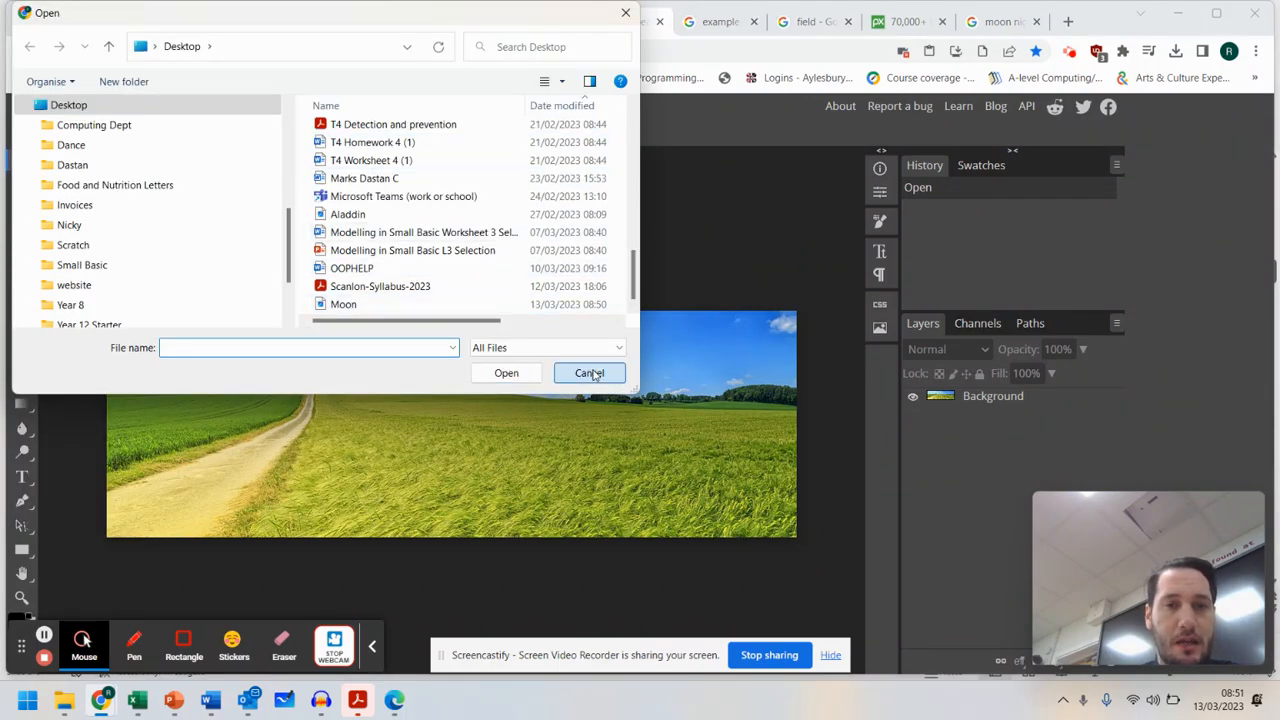
left_click(588, 372)
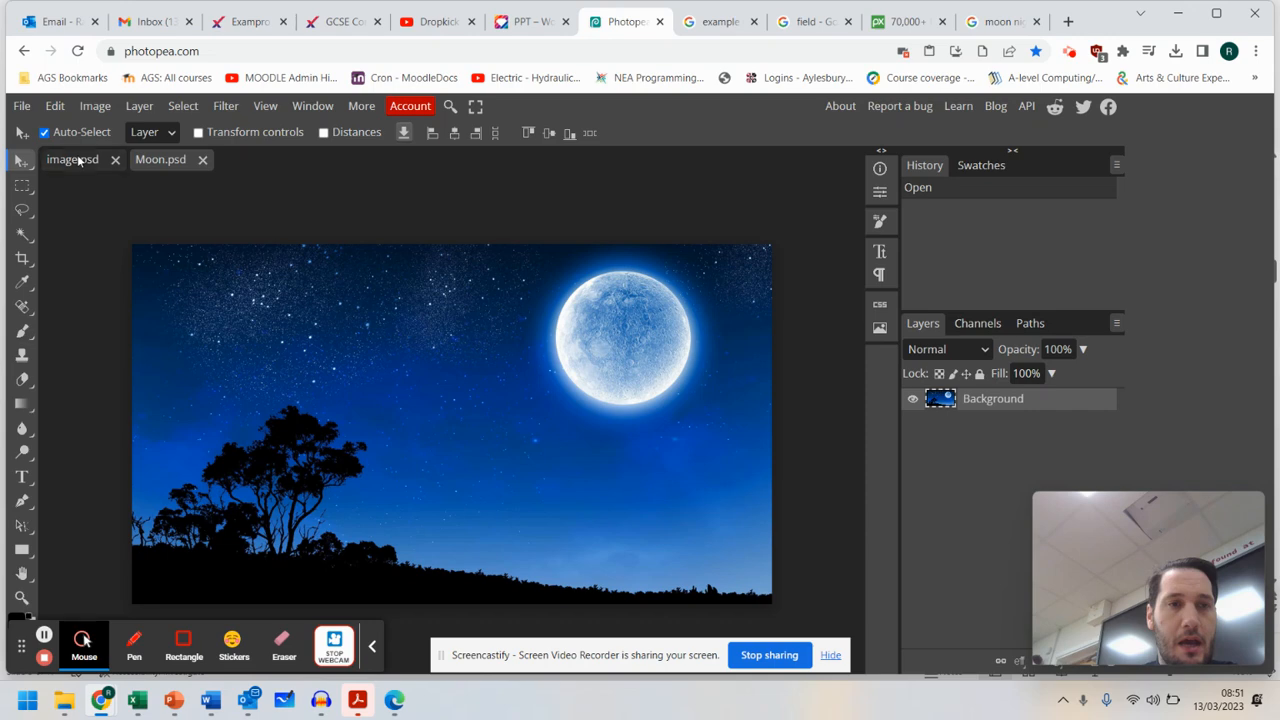
left_click(72, 160)
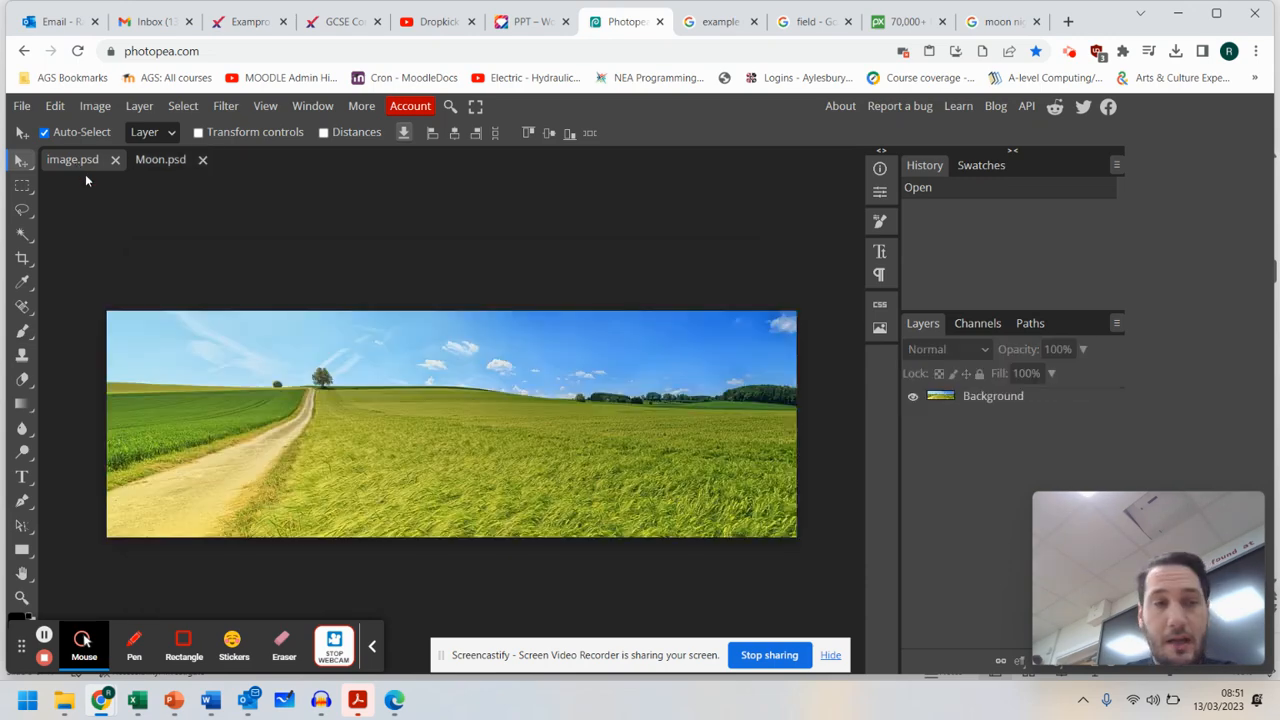
Activate the Lasso Select tool and inspect its Feather field and lasso variants
left_click(72, 160)
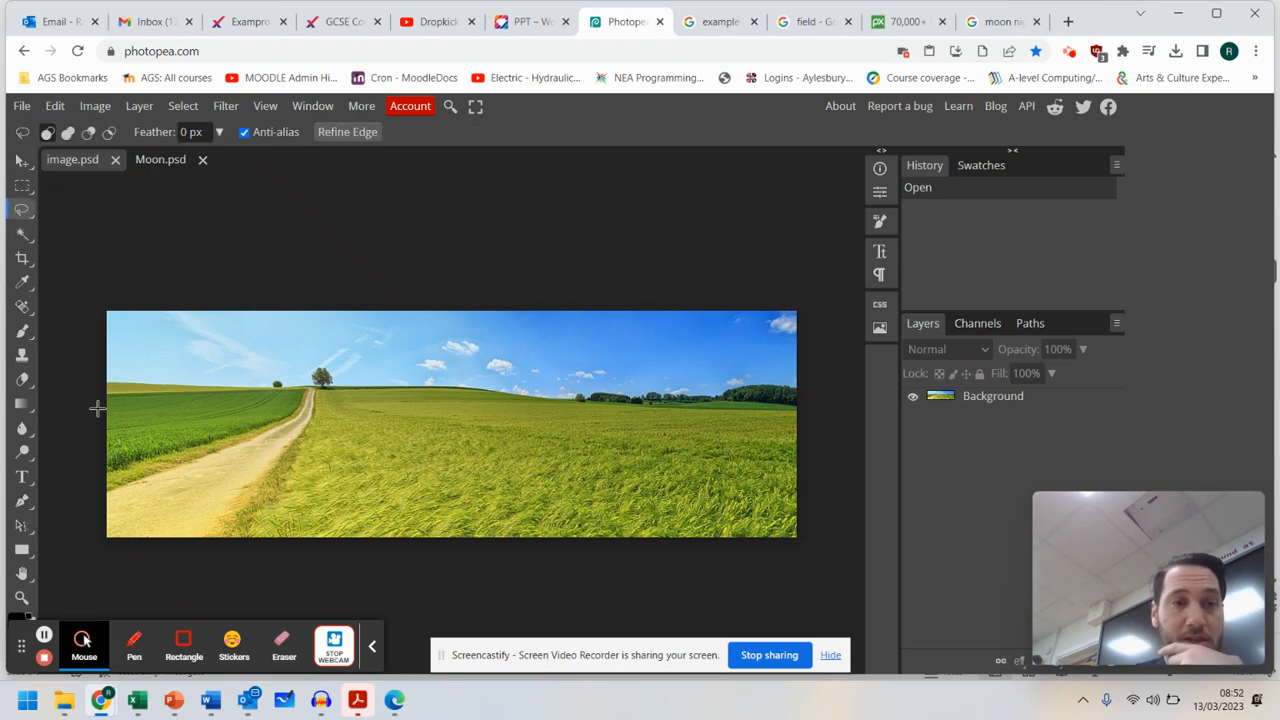
left_click(192, 132)
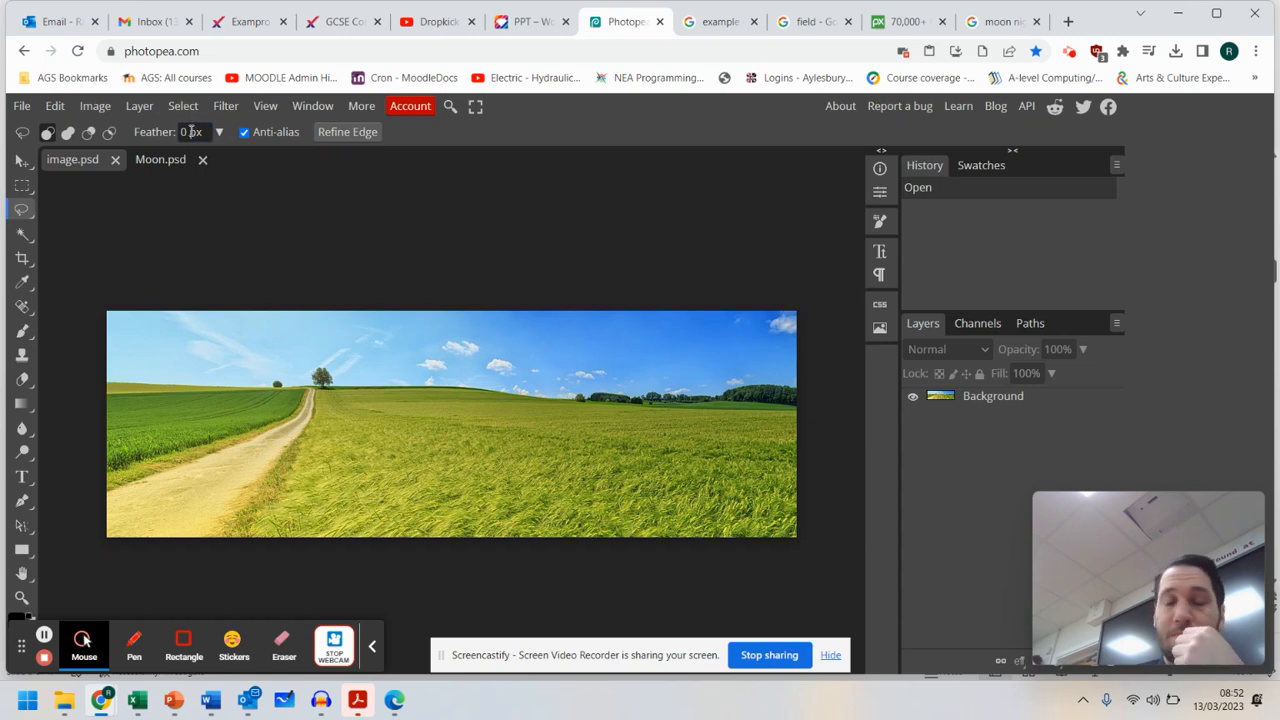
left_click(192, 132)
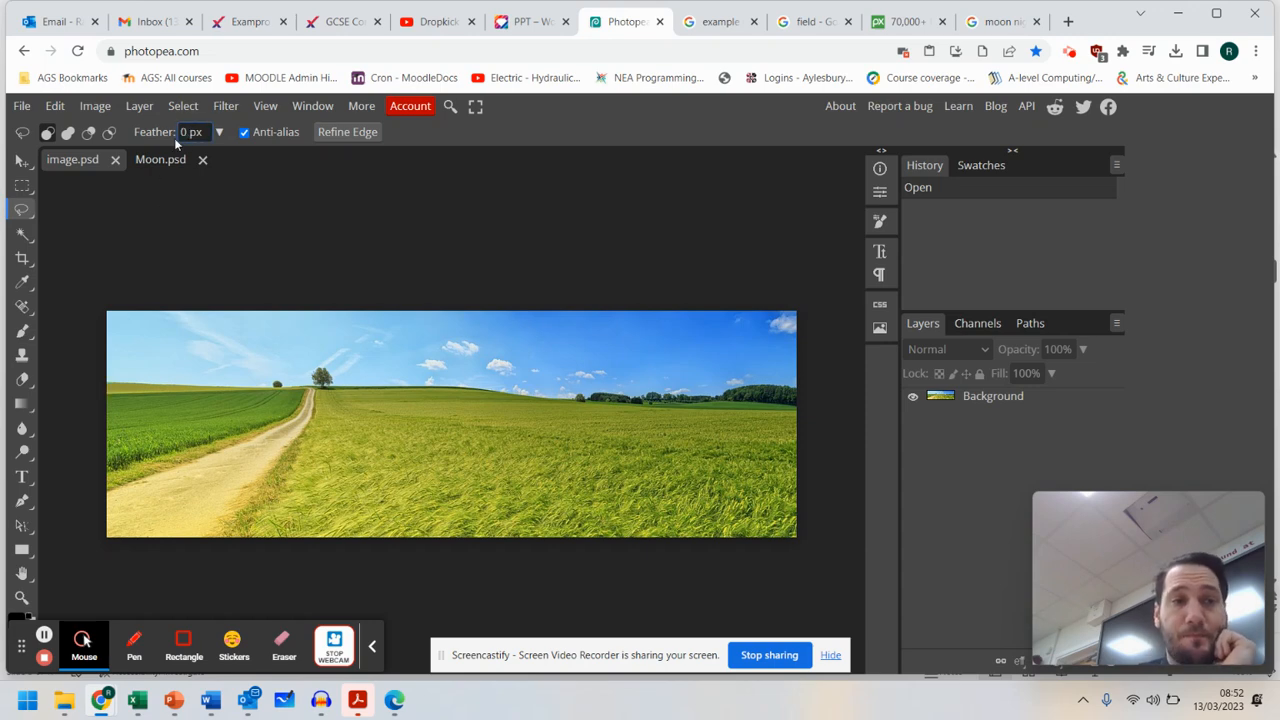
left_click(22, 210)
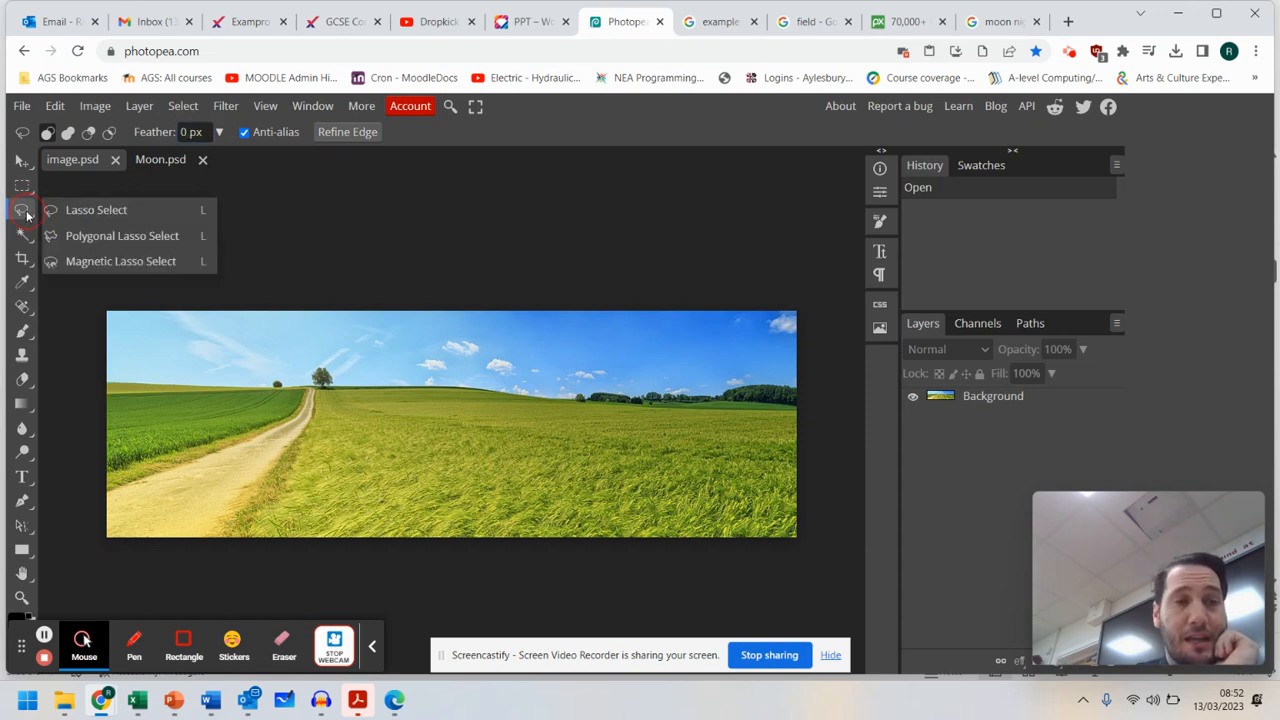
mouse_move(124, 220)
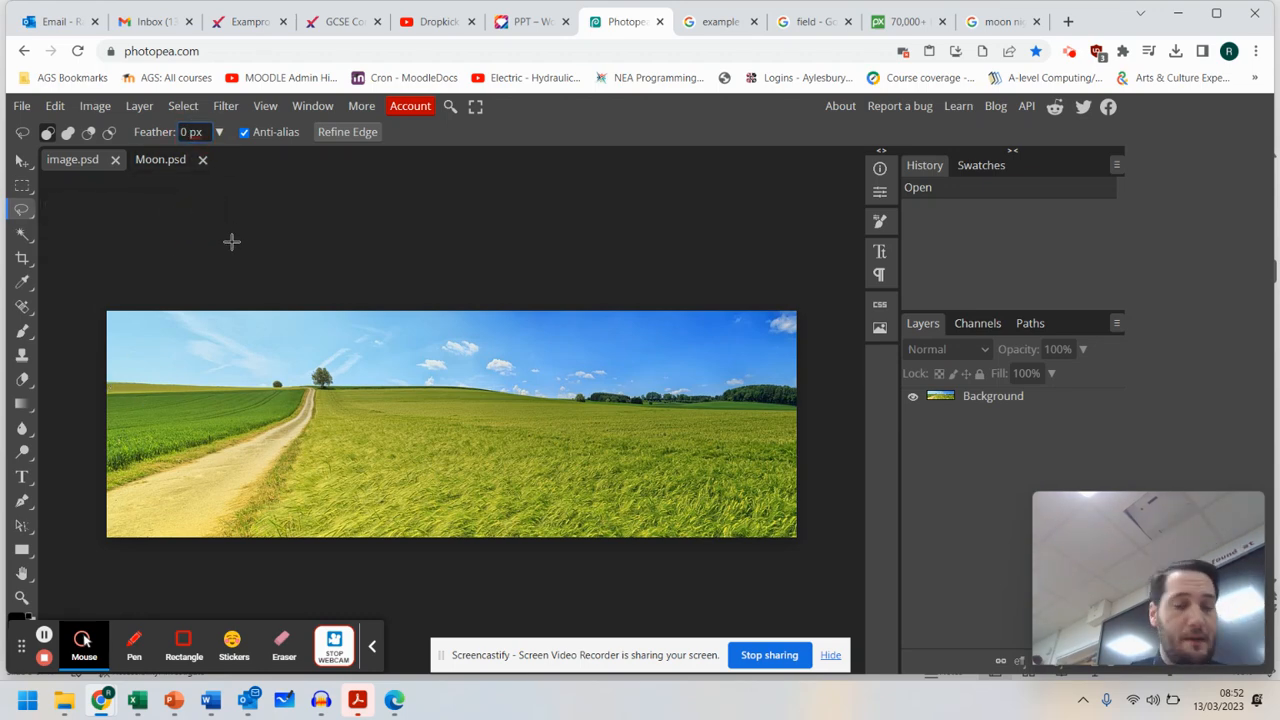
With a 2 px feather, lasso the grassy field and path below the treeline
type("2")
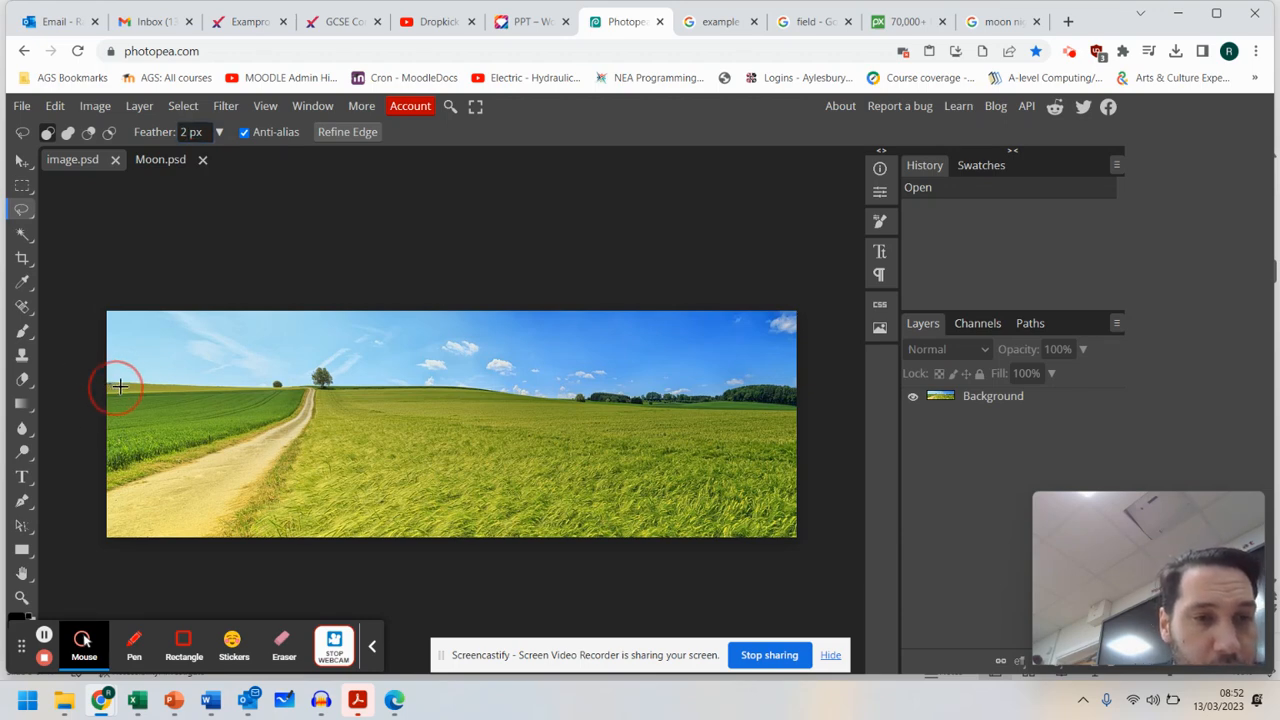
mouse_move(210, 390)
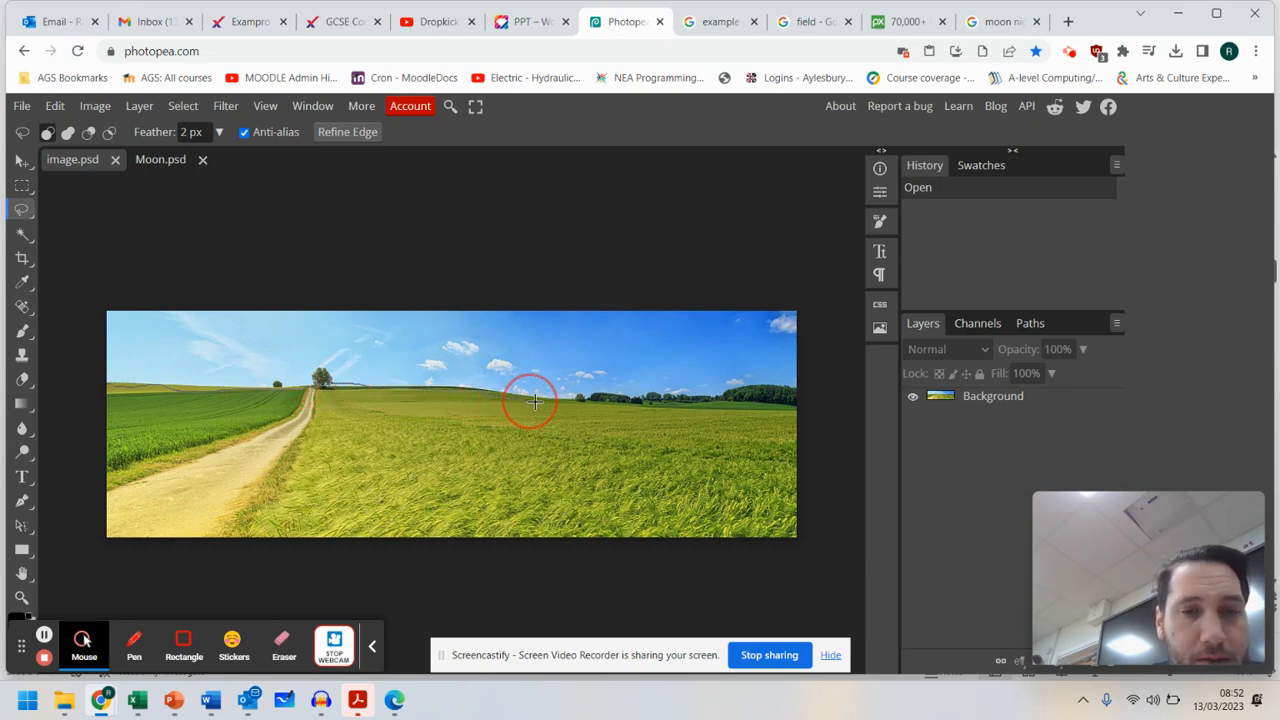
mouse_move(664, 400)
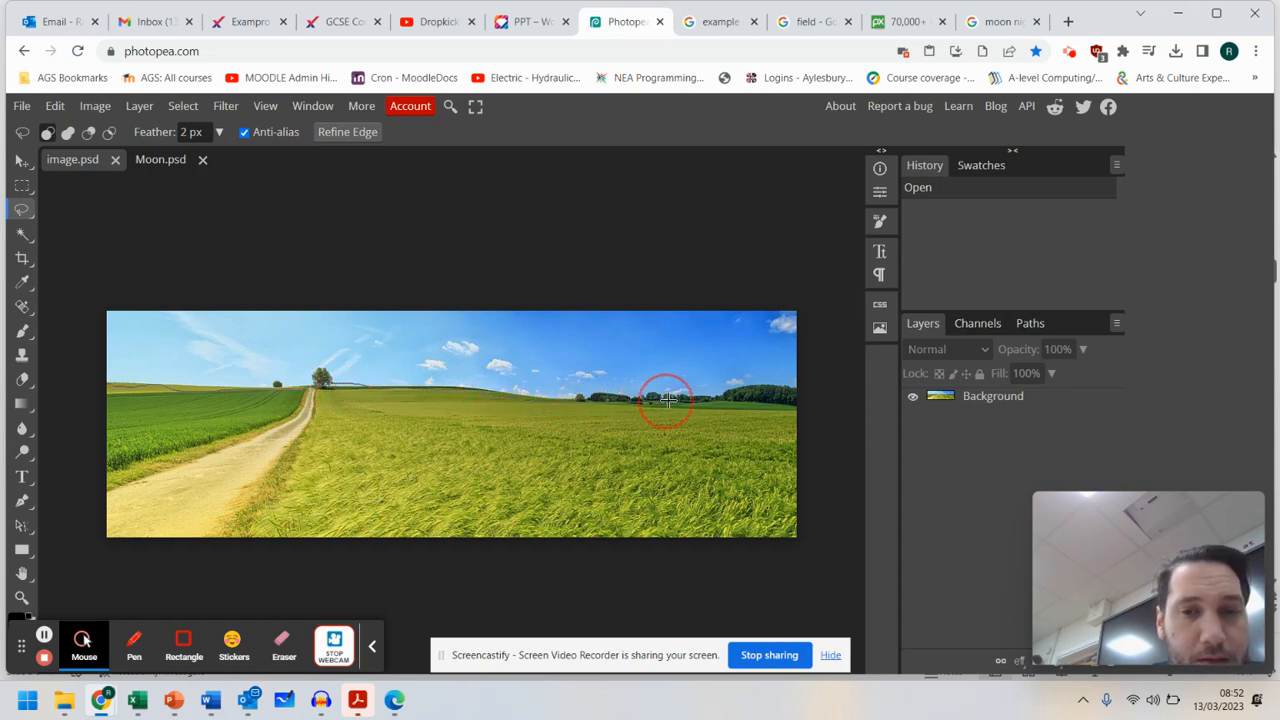
mouse_move(764, 384)
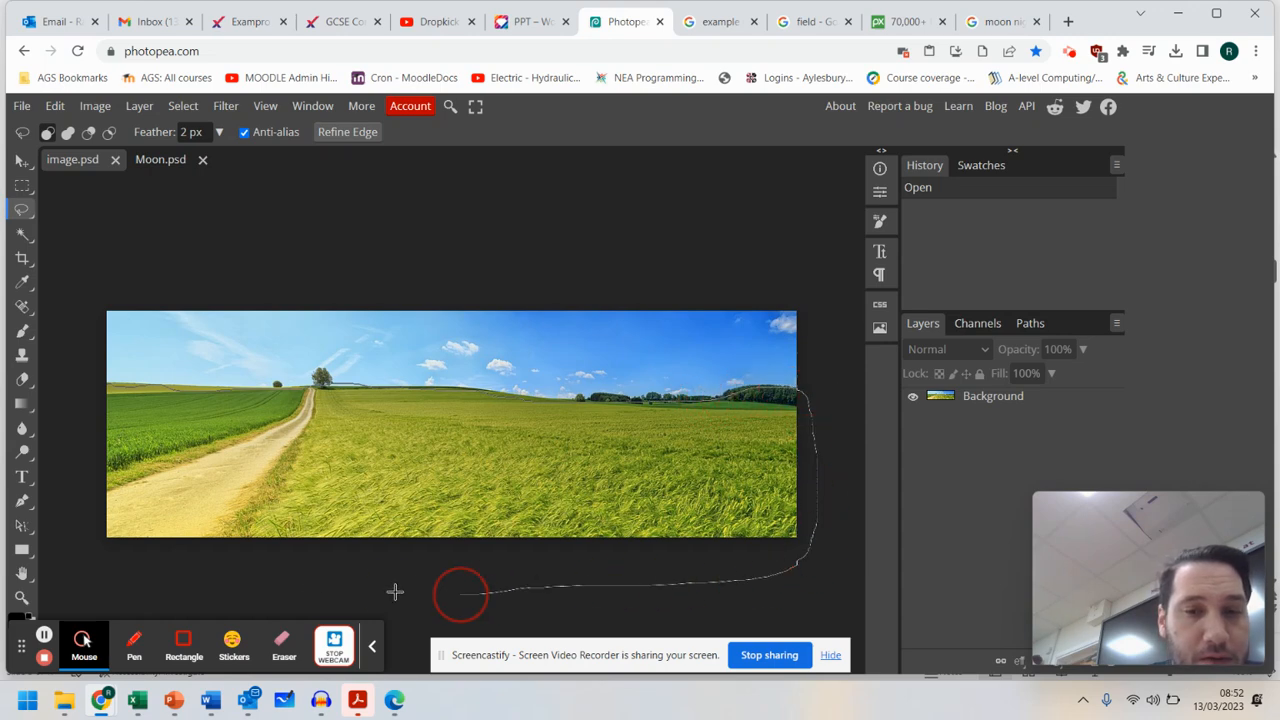
left_click_drag(460, 592, 104, 388)
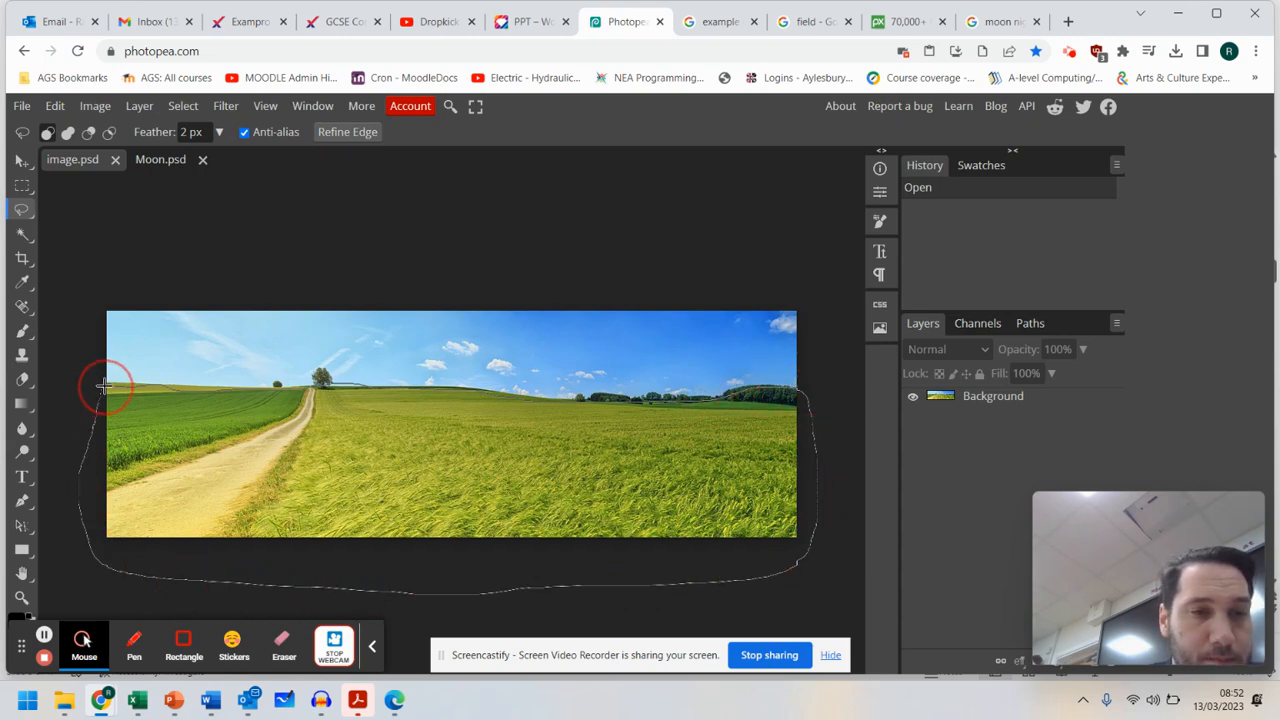
Copy the selected field region via Edit > Copy
left_click(54, 106)
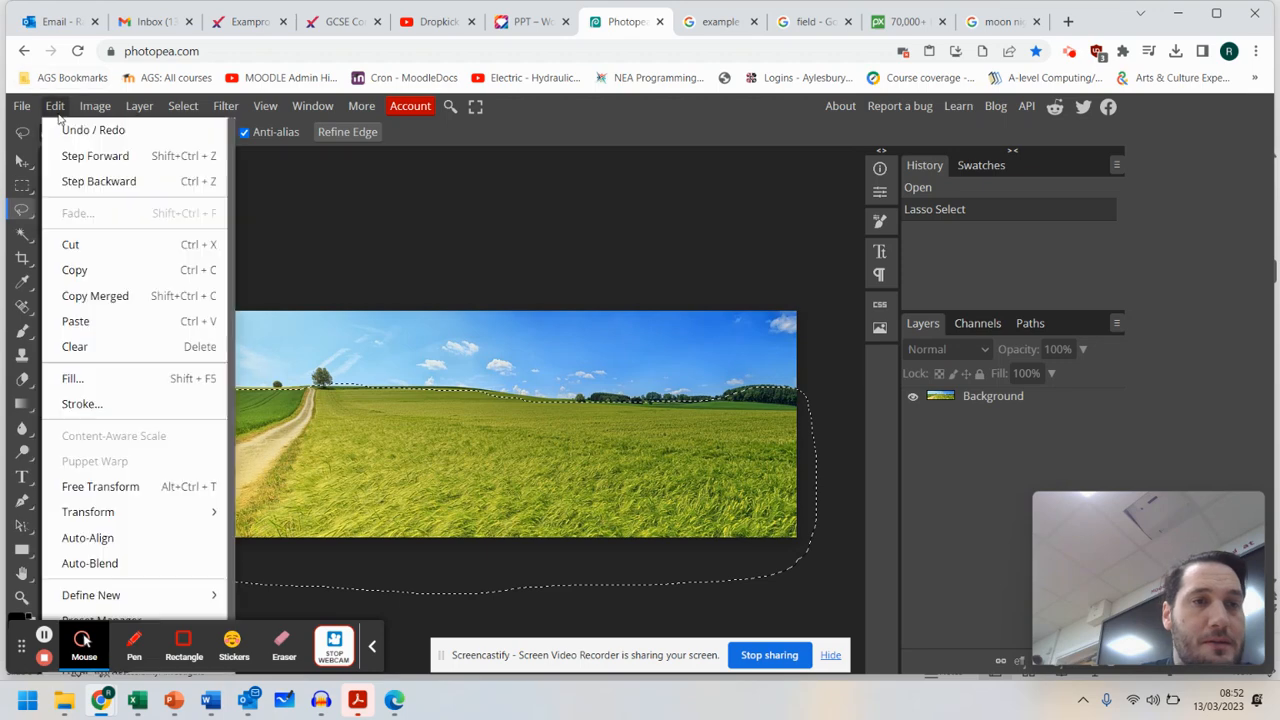
left_click(168, 160)
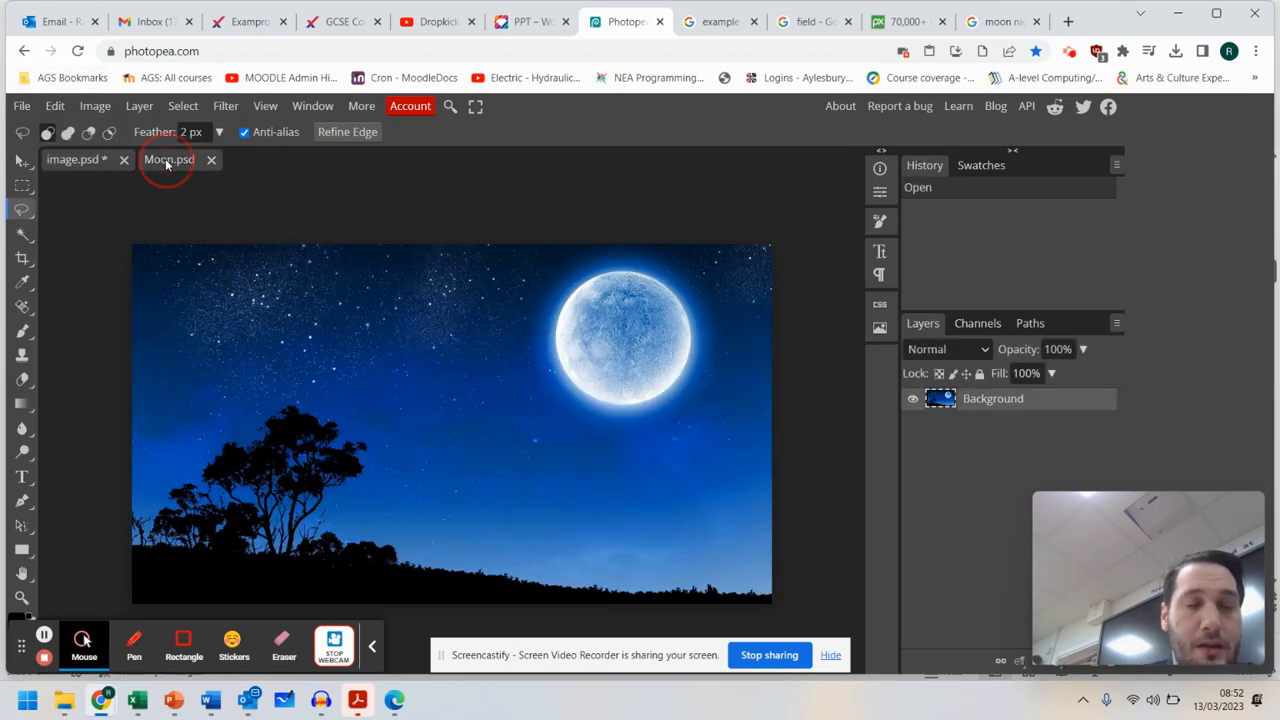
left_click(54, 104)
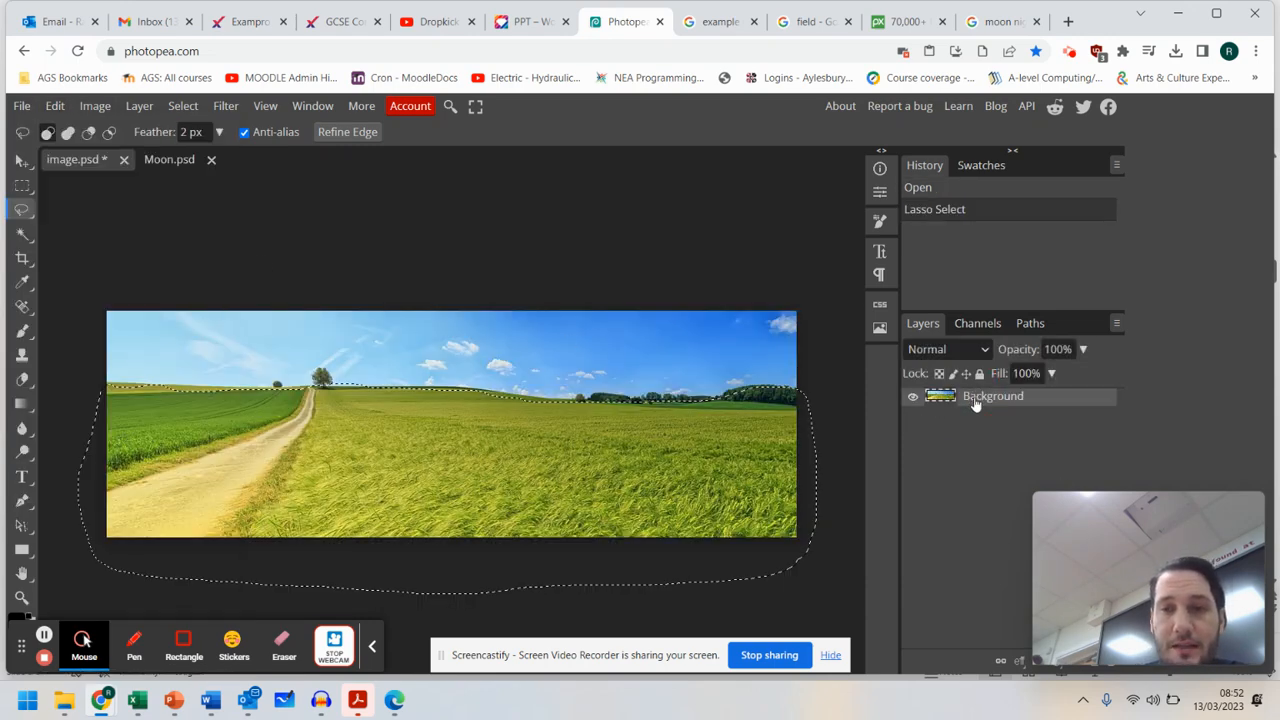
Switch to Moon.psd and paste the field as new Layer 1
left_click(54, 104)
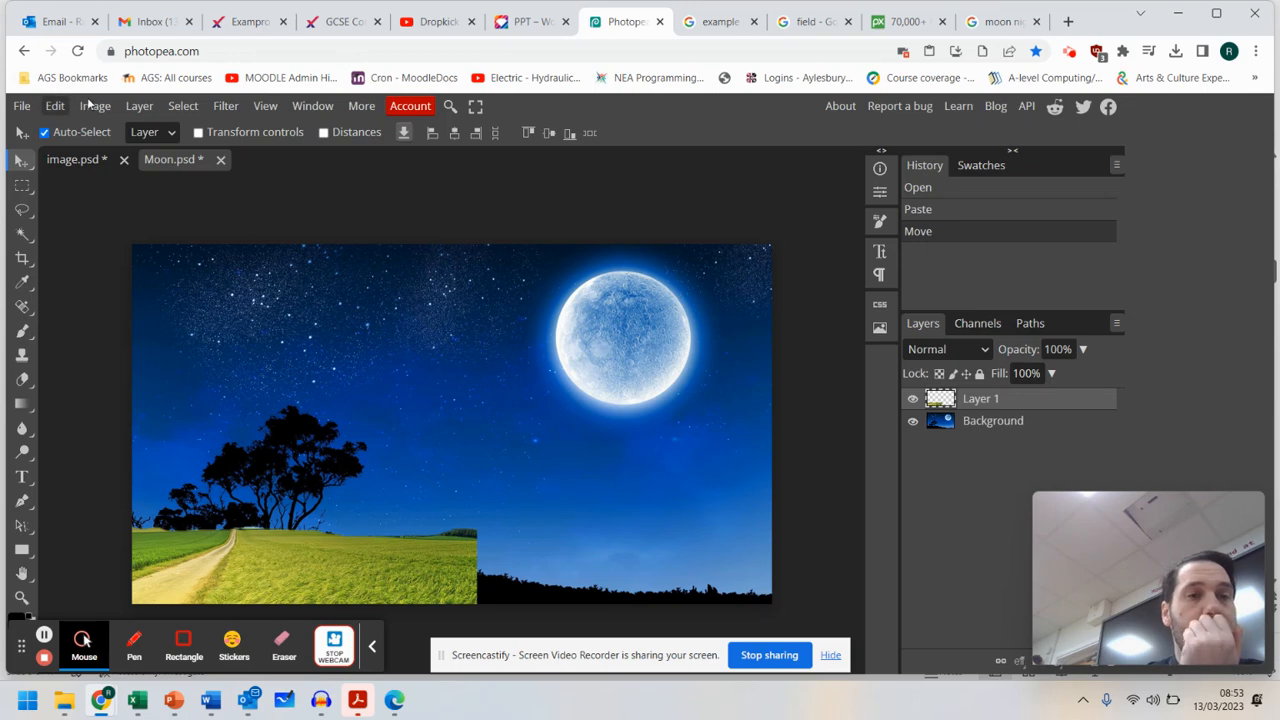
Scale Layer 1 to span the full width below the horizon, raising its top edge
left_click(54, 104)
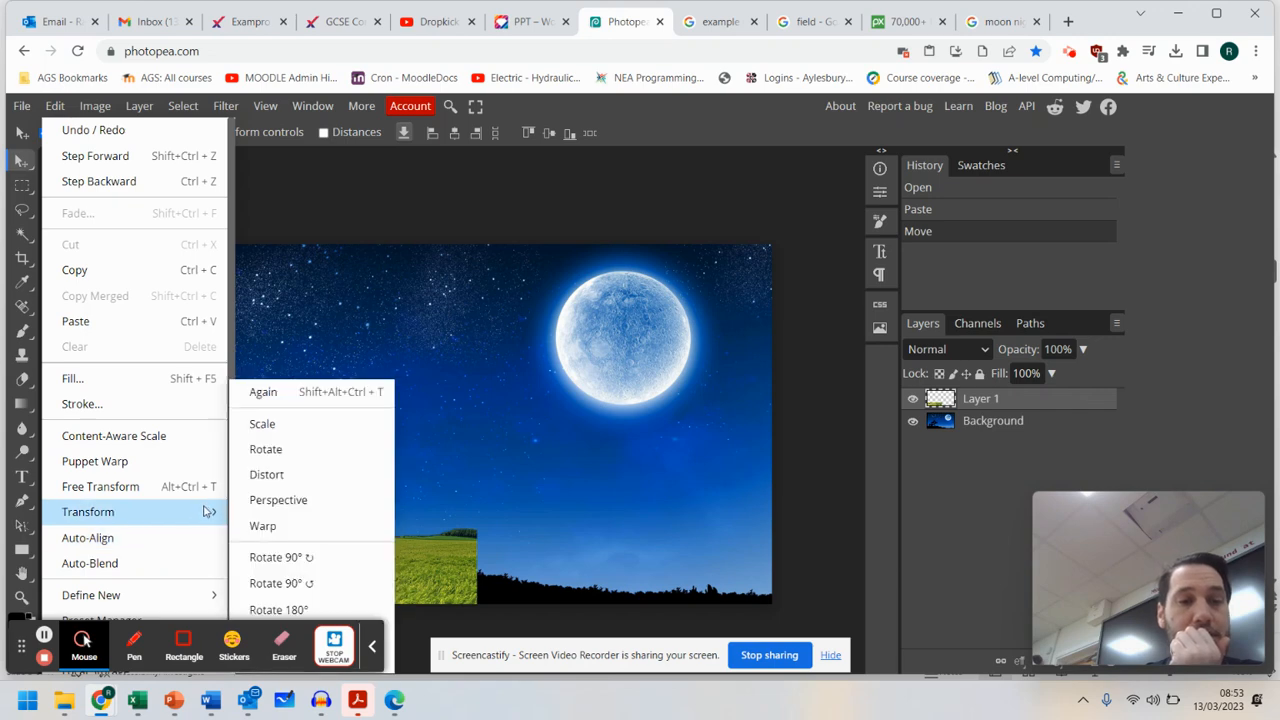
mouse_move(320, 536)
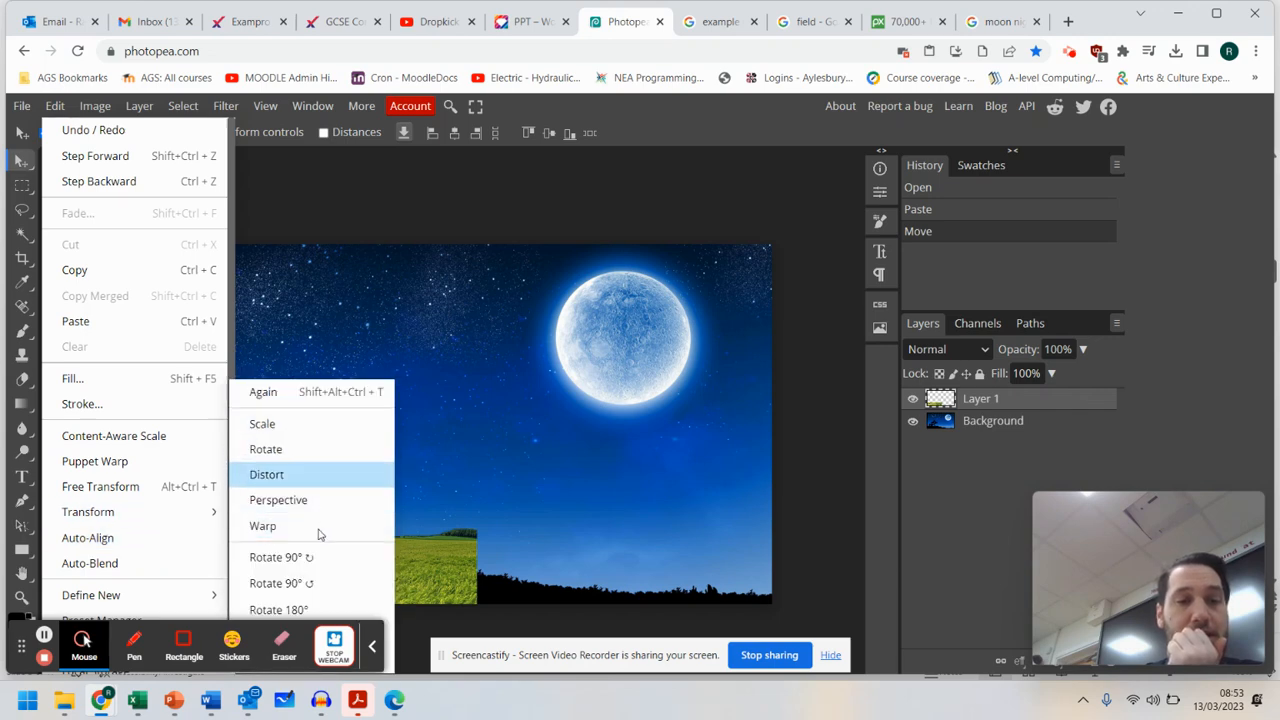
mouse_move(314, 424)
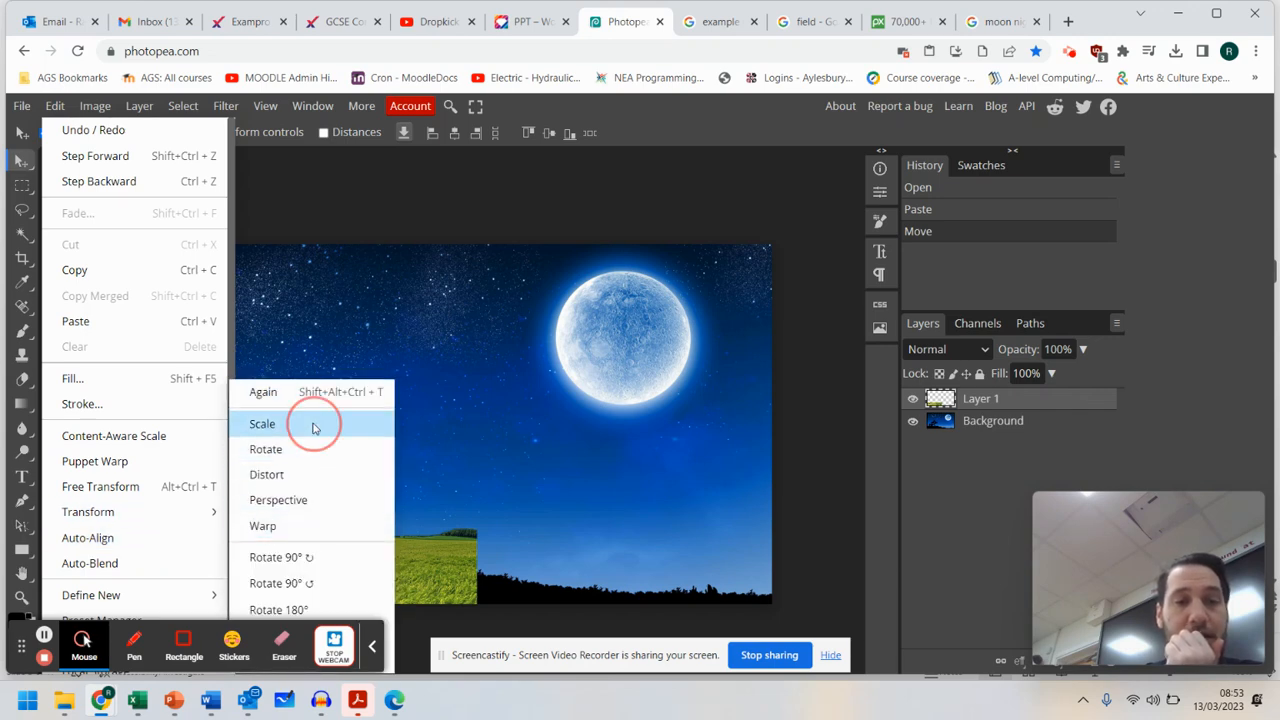
left_click(262, 424)
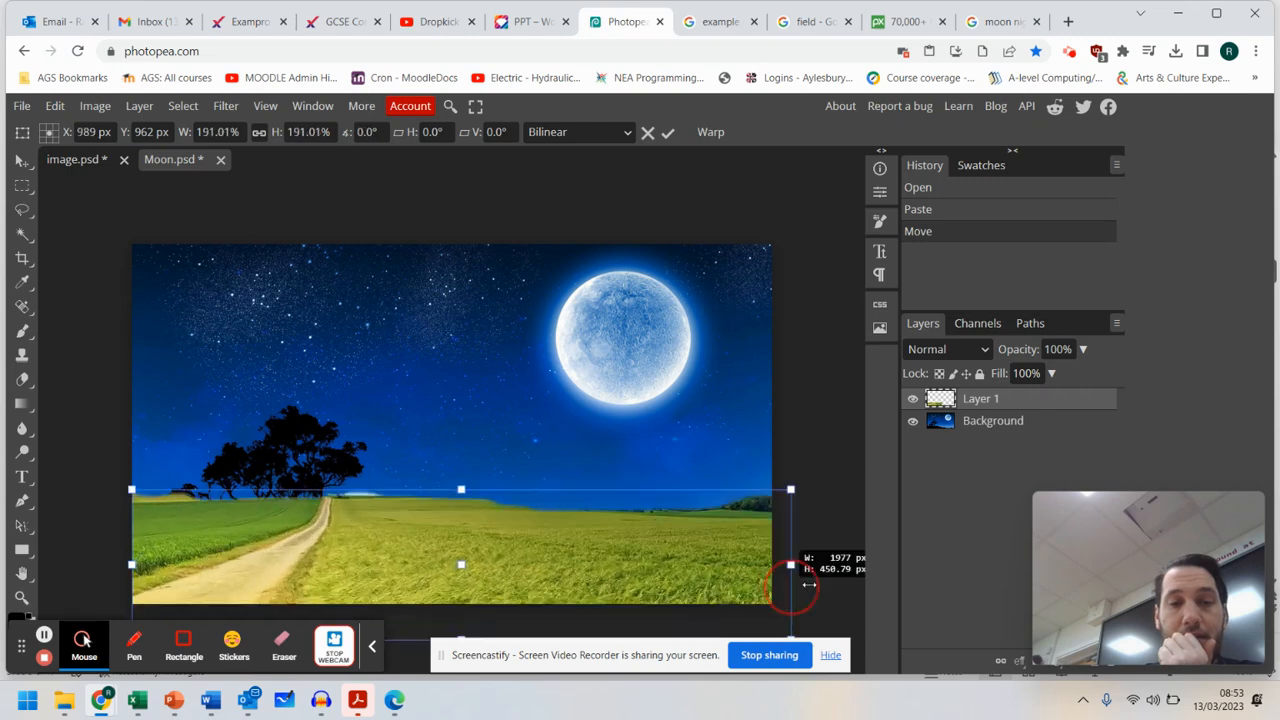
left_click_drag(790, 584, 778, 562)
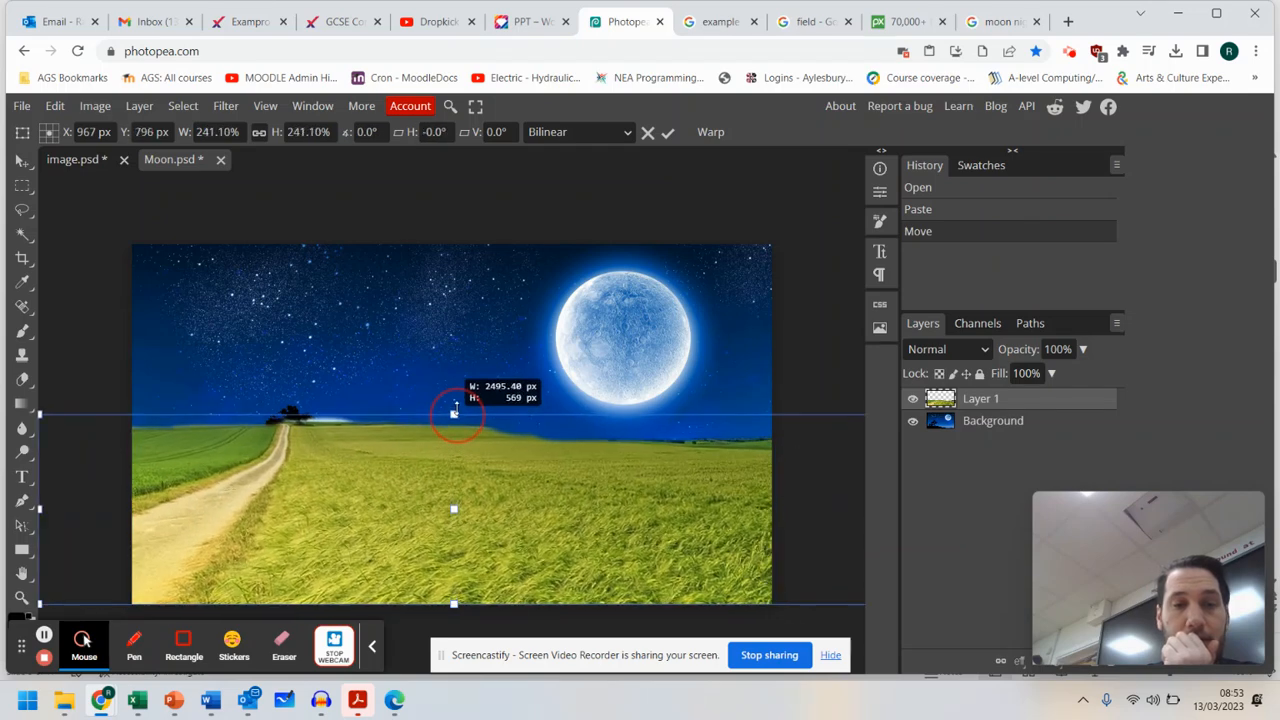
left_click_drag(456, 414, 454, 404)
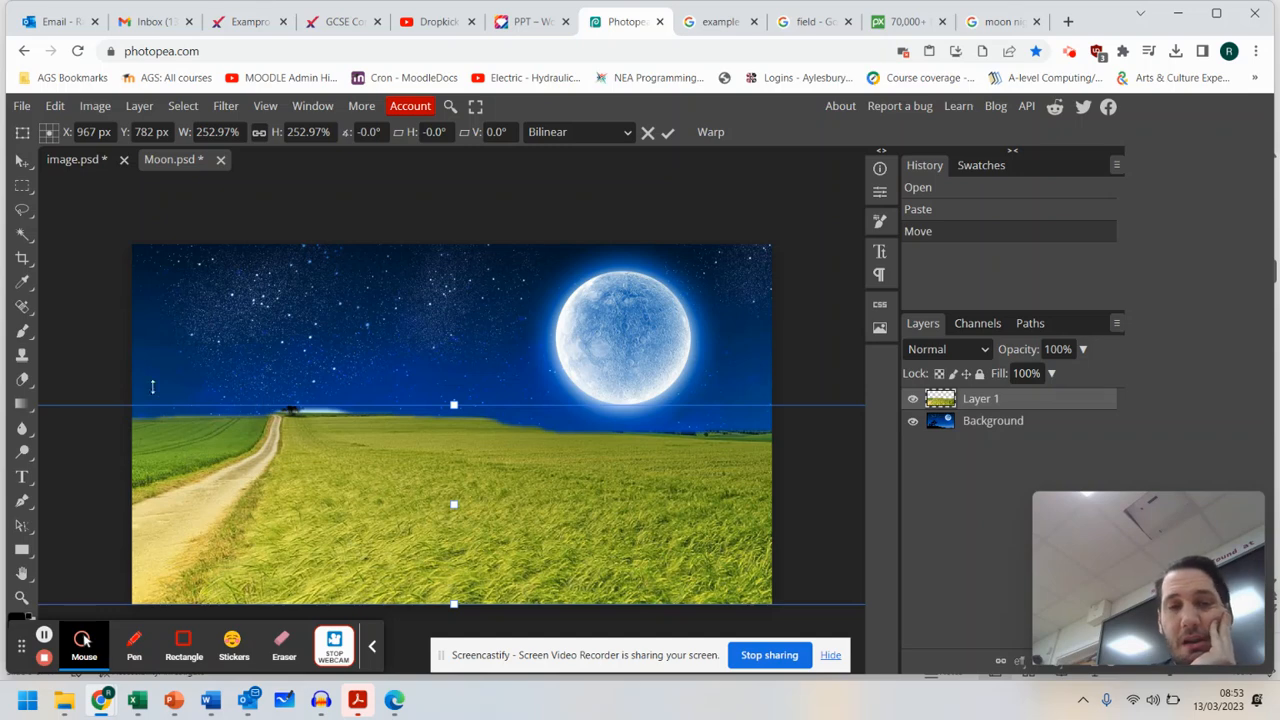
mouse_move(548, 424)
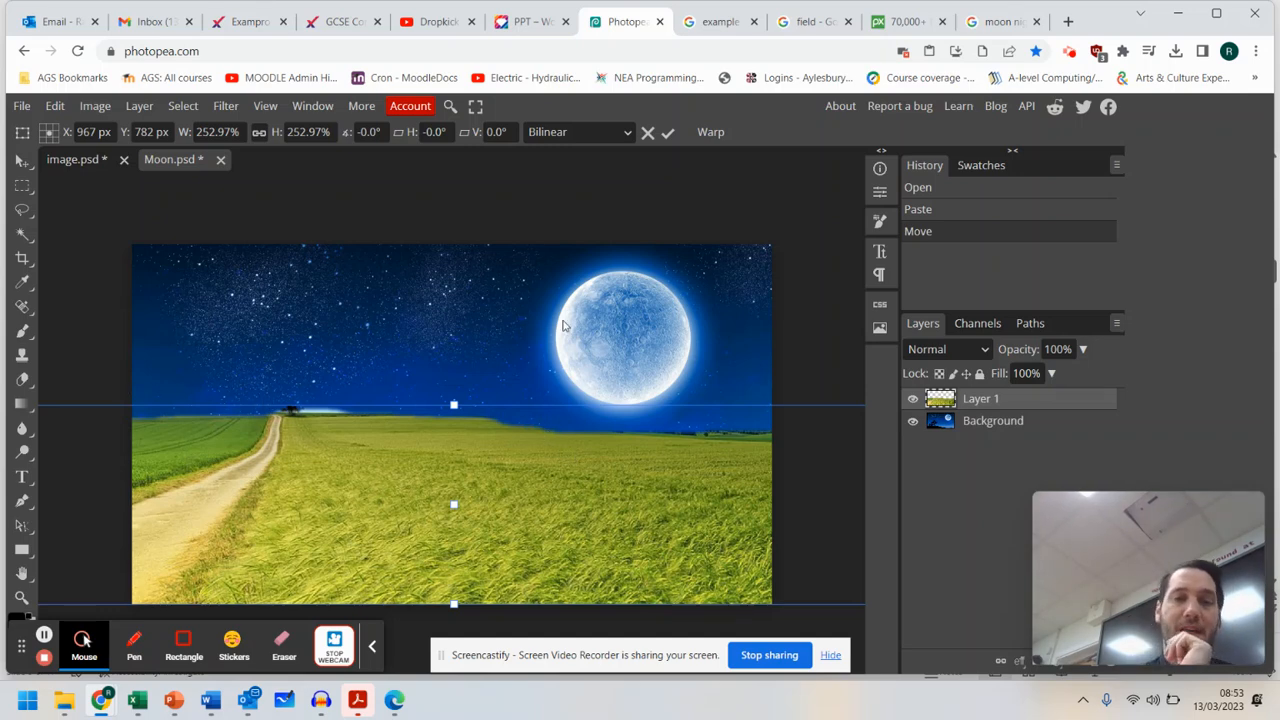
mouse_move(558, 482)
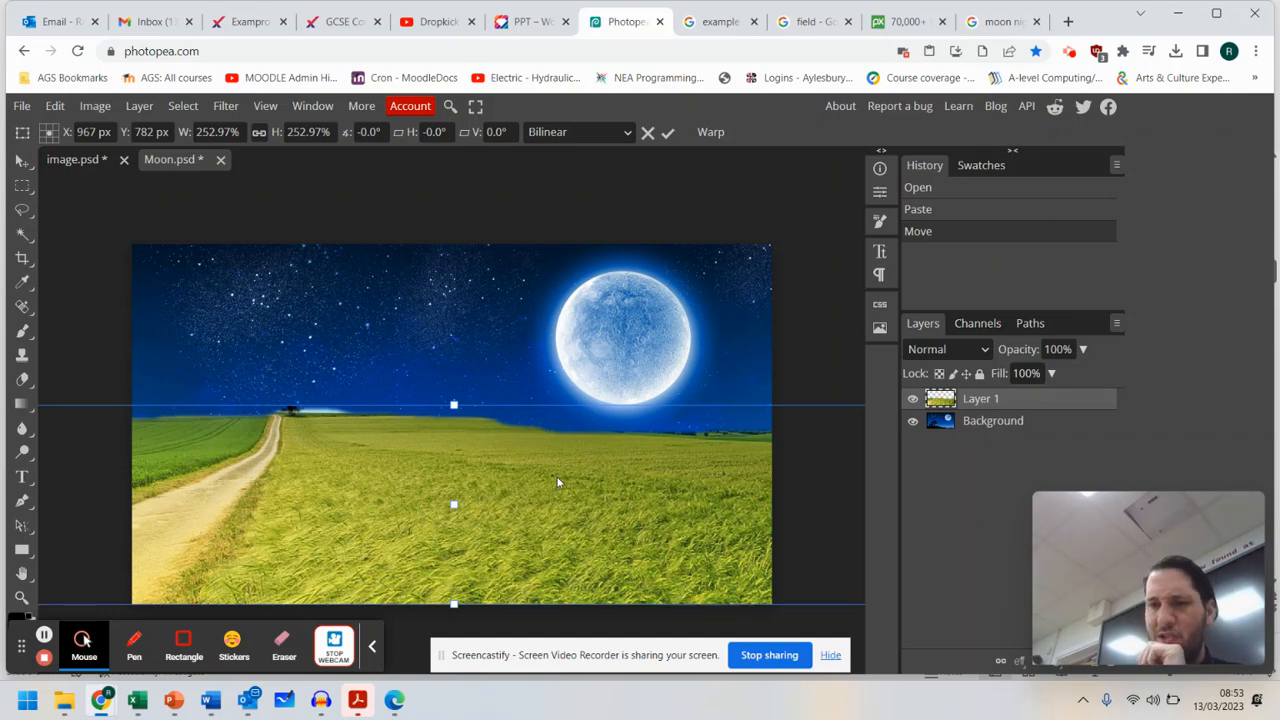
mouse_move(852, 466)
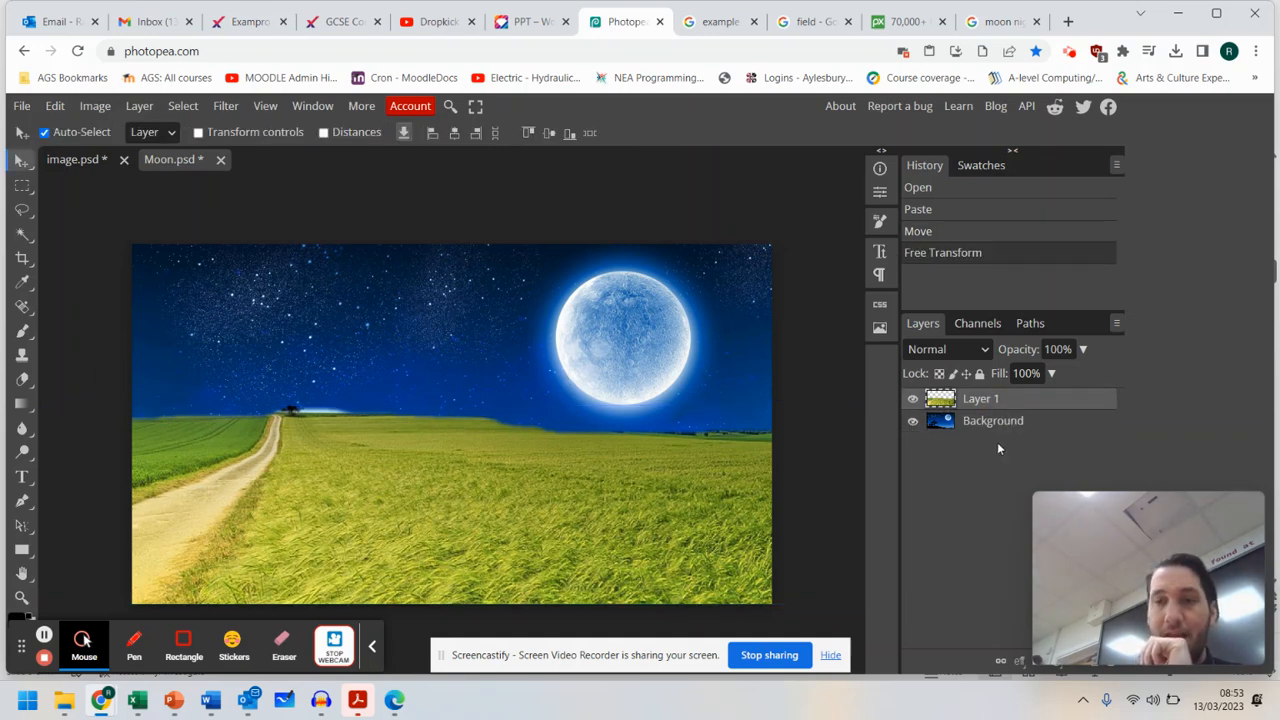
mouse_move(380, 384)
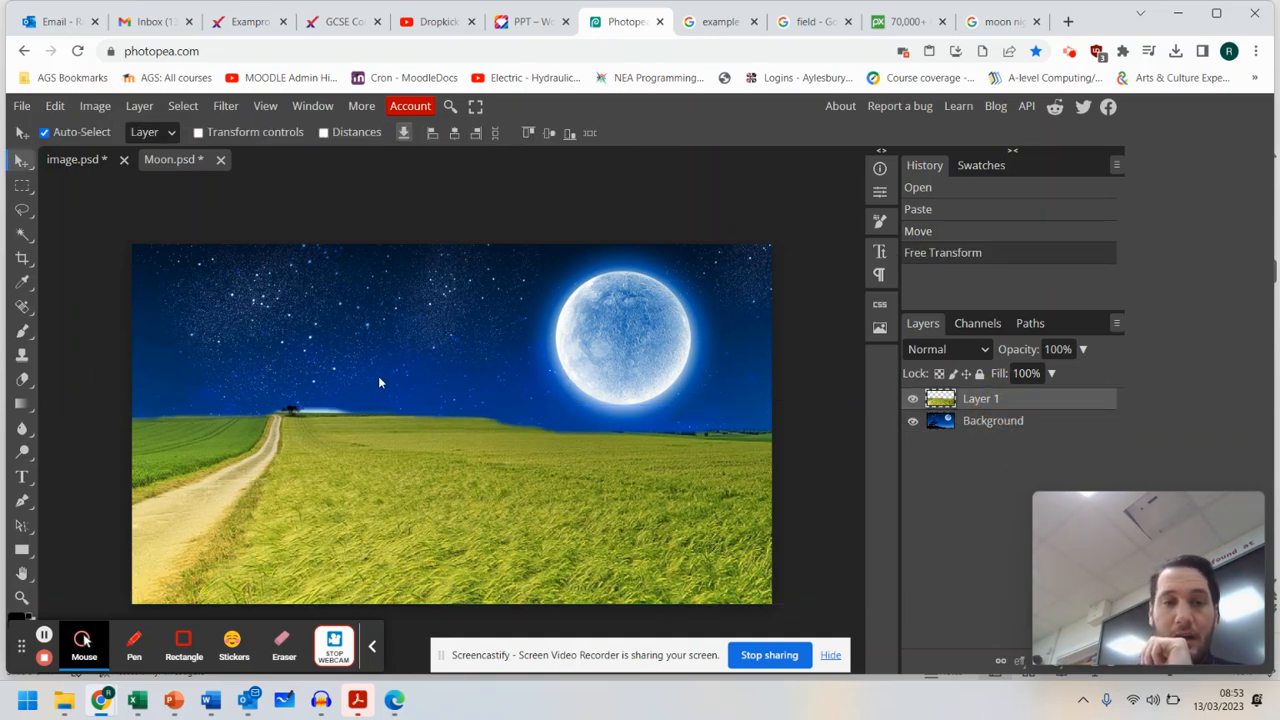
mouse_move(308, 432)
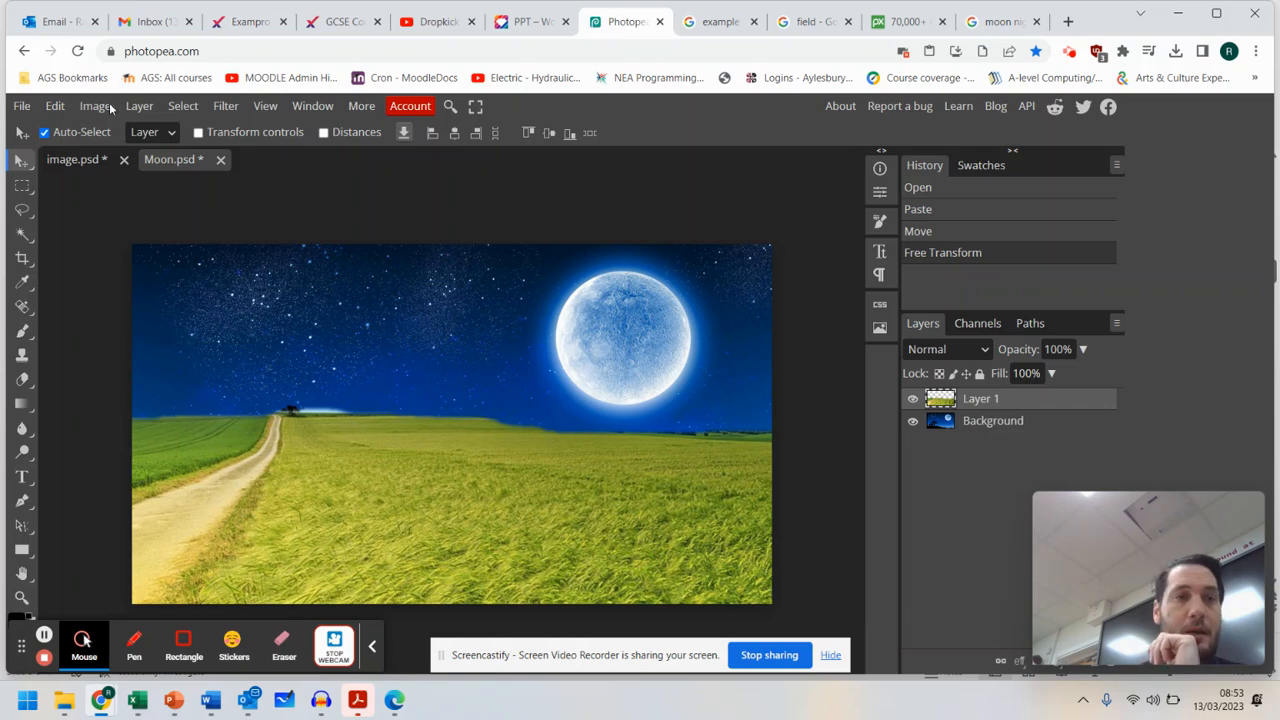
Show the Image > Adjustments submenu for the field layer
left_click(96, 104)
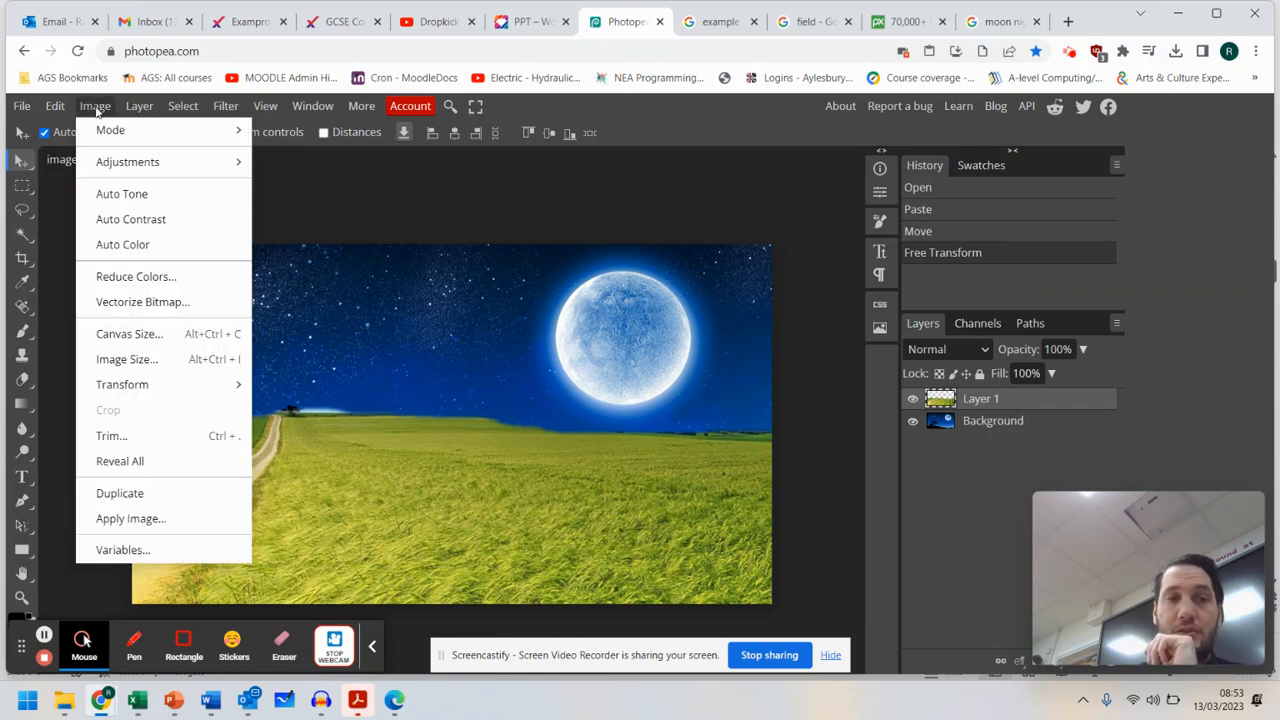
left_click(56, 104)
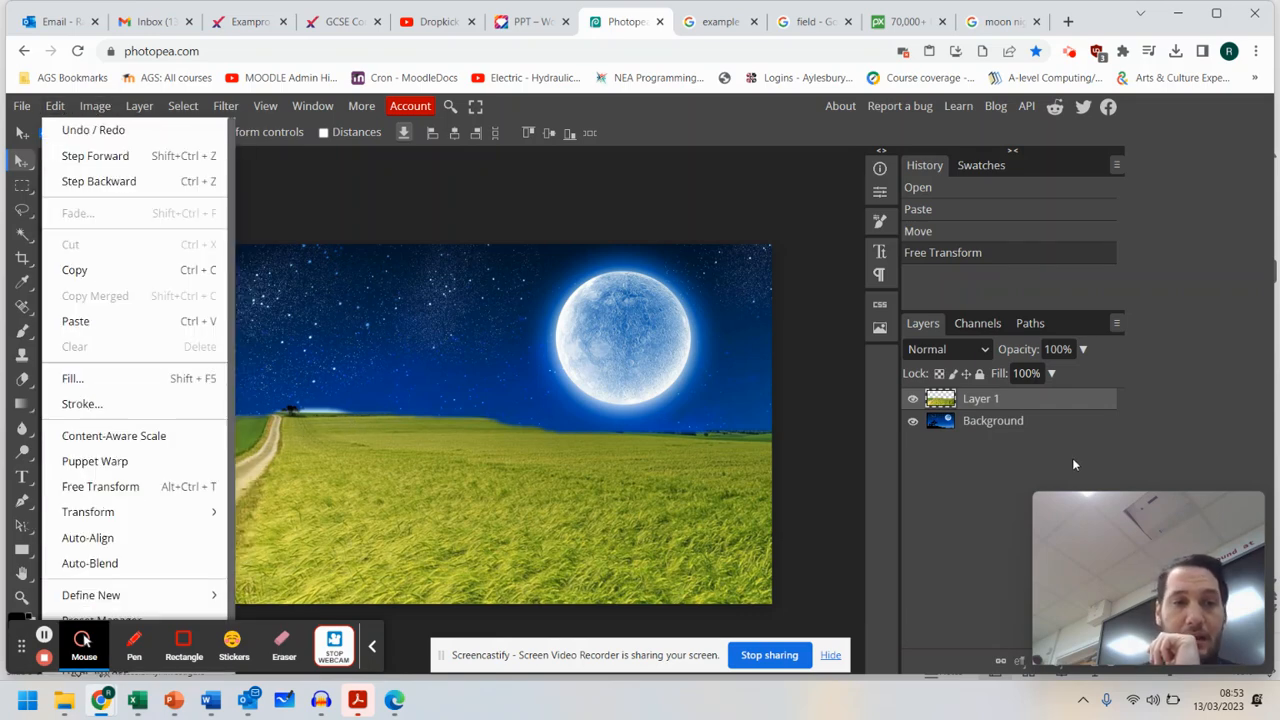
left_click(94, 104)
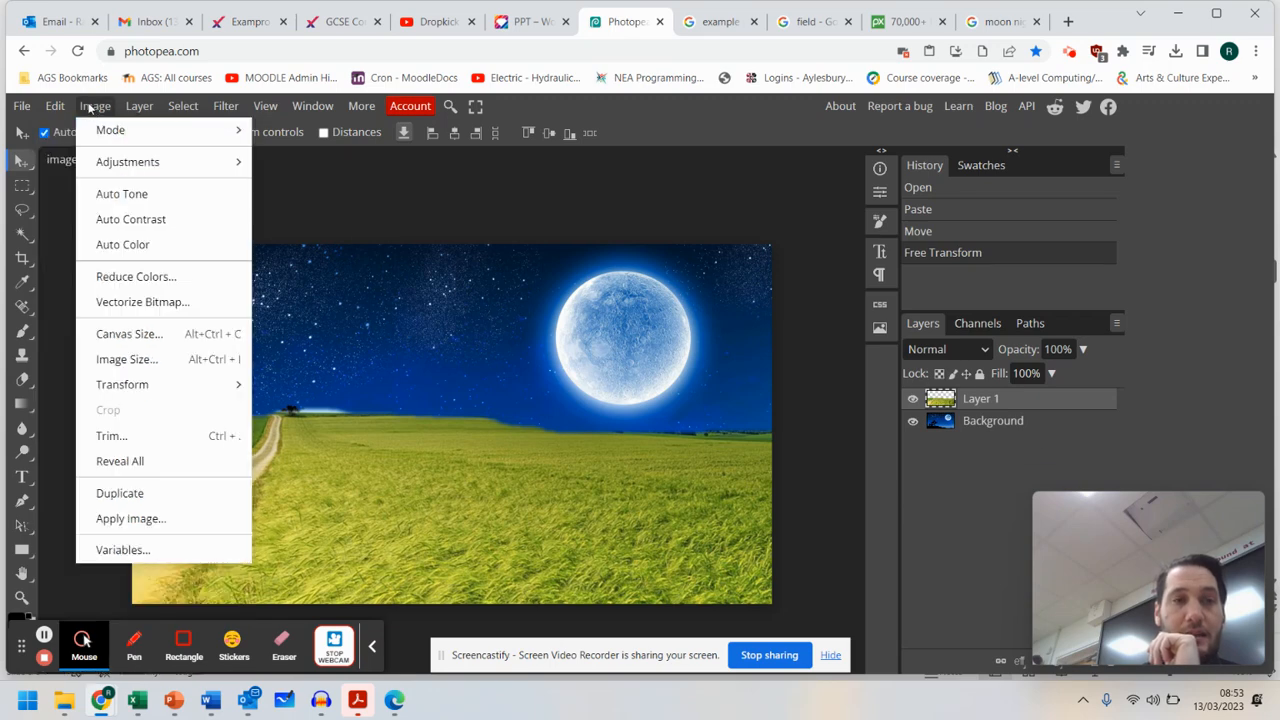
left_click(128, 160)
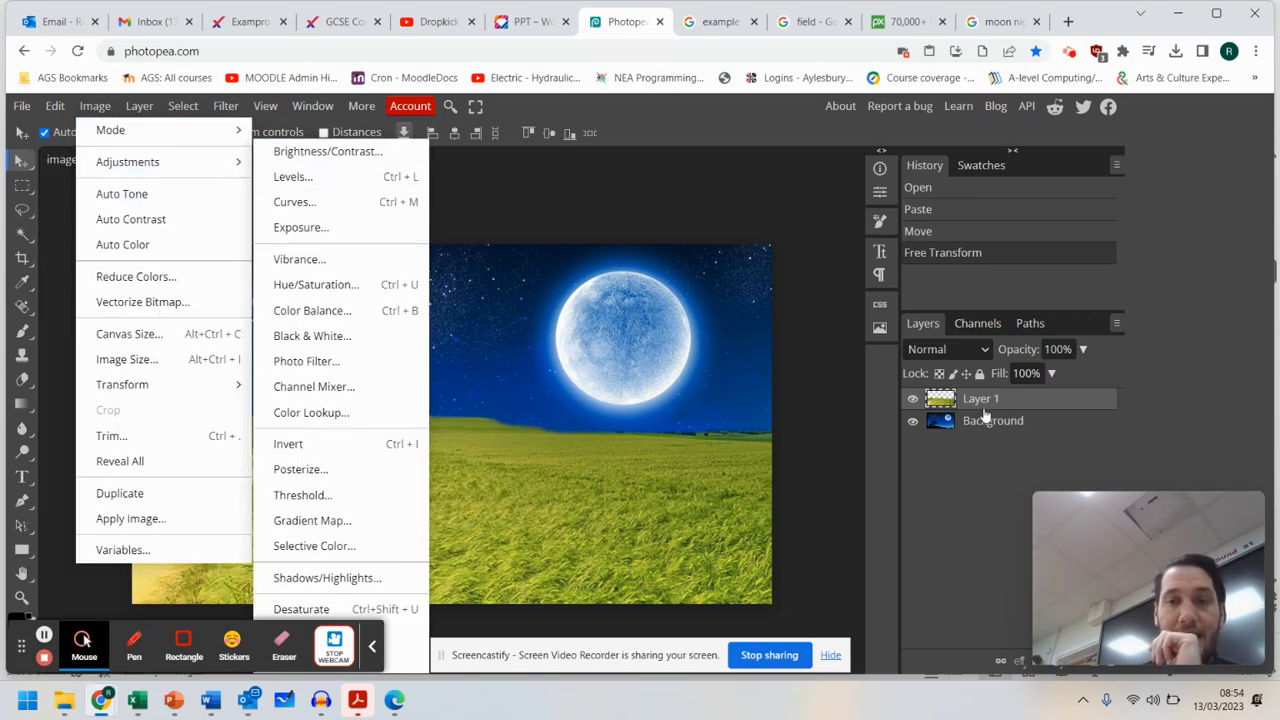
mouse_move(316, 284)
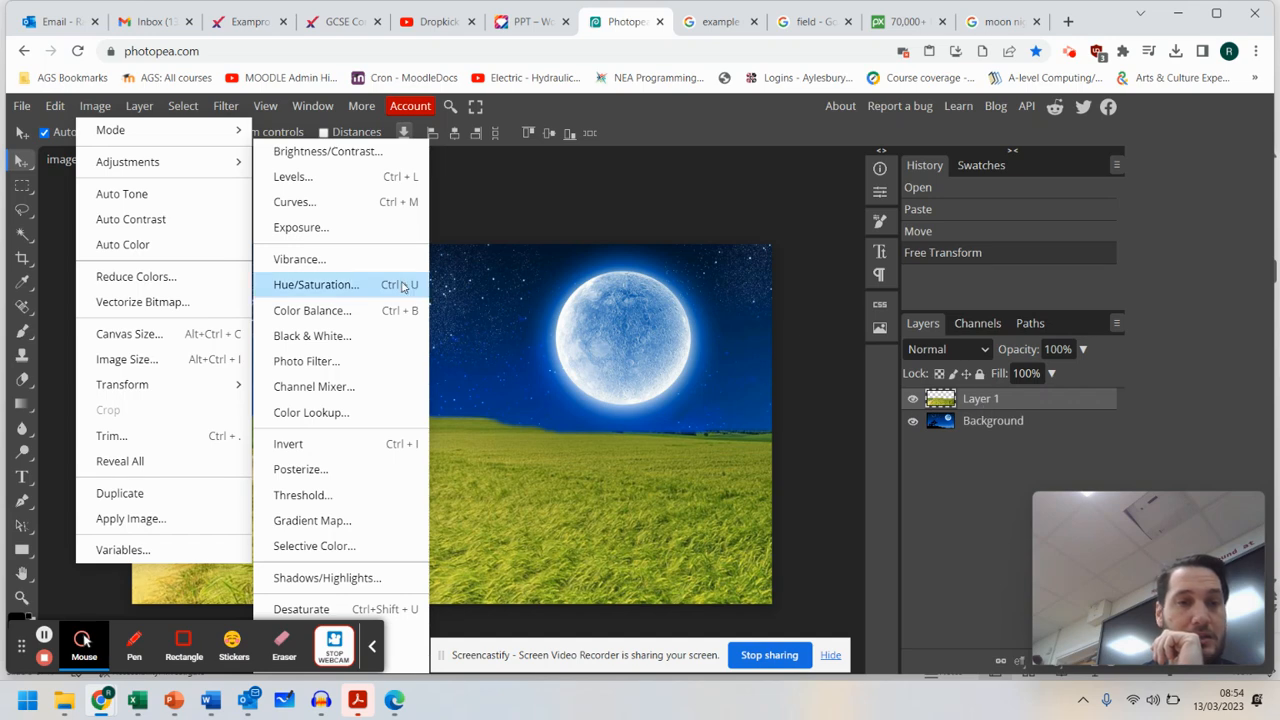
mouse_move(292, 176)
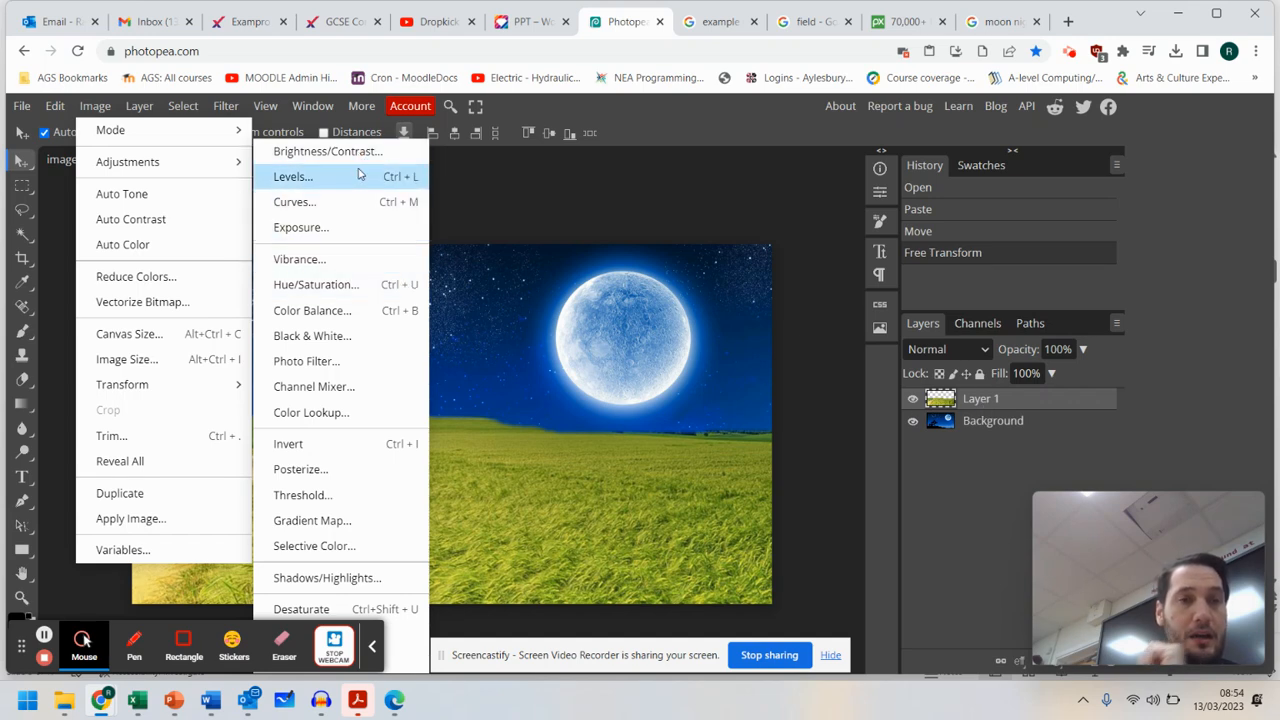
mouse_move(312, 386)
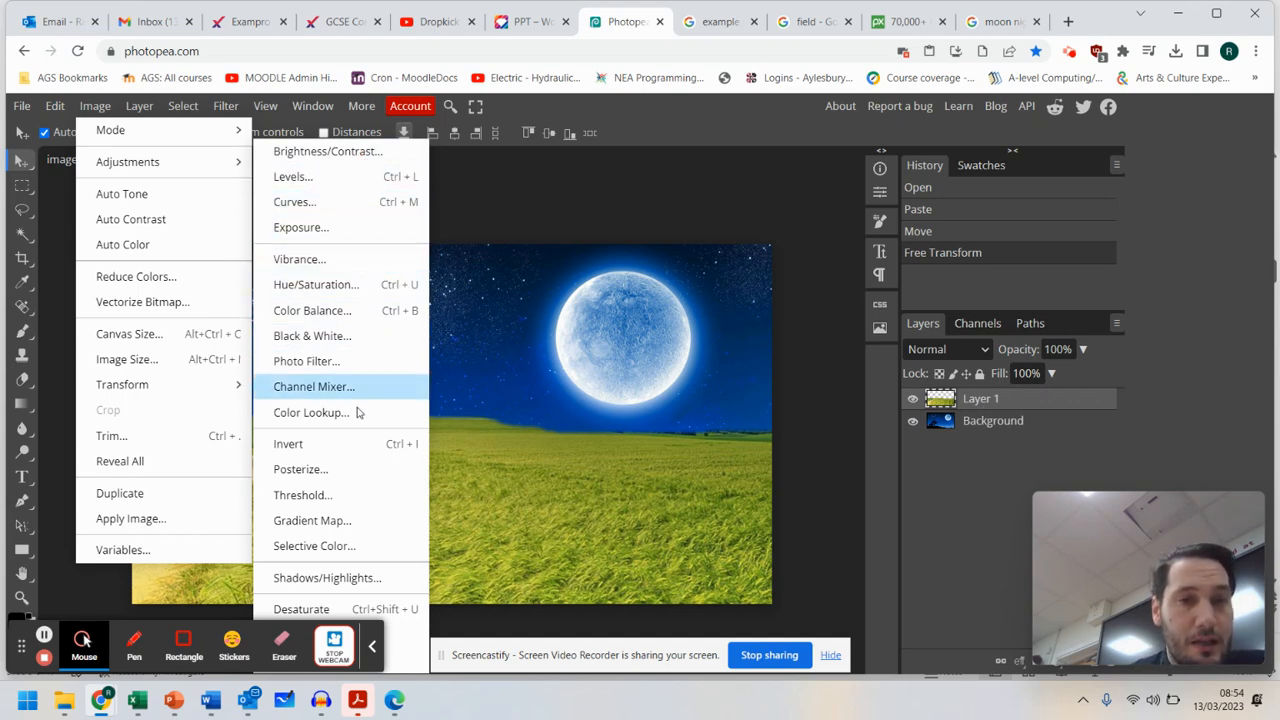
mouse_move(316, 284)
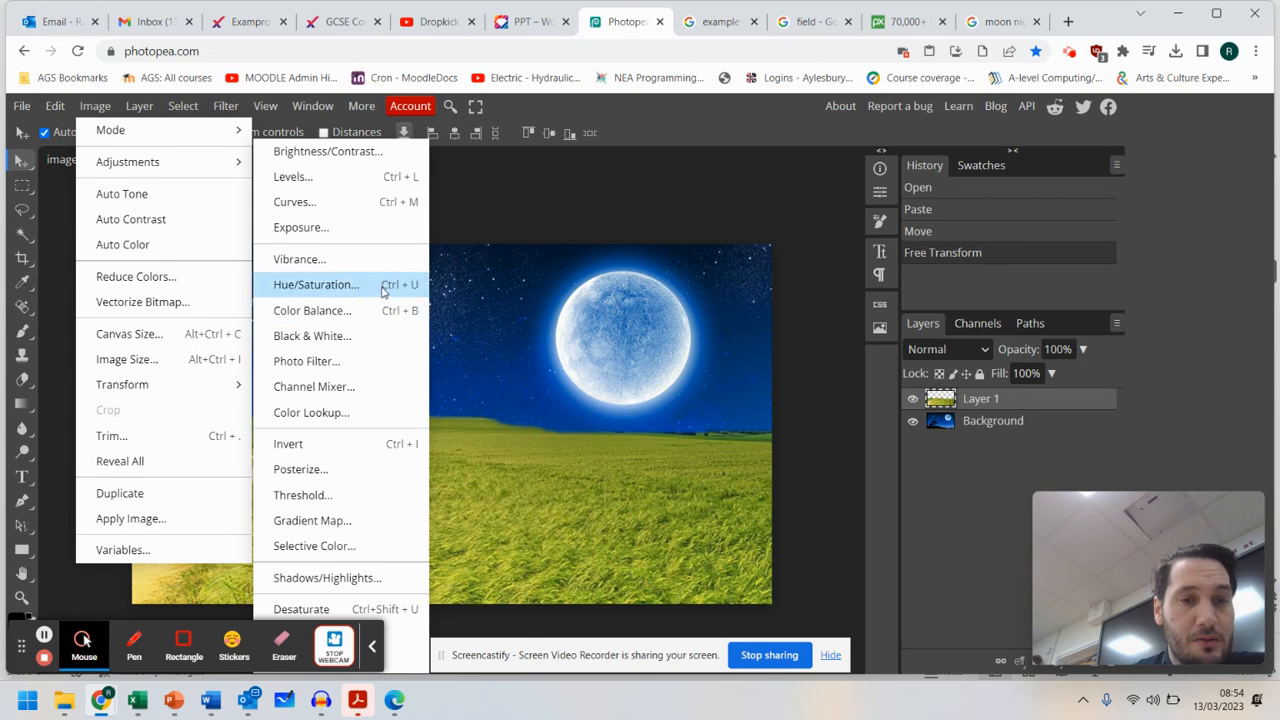
In Hue/Saturation, preview Saturation -32 and Lightness -44 on the field
left_click(316, 284)
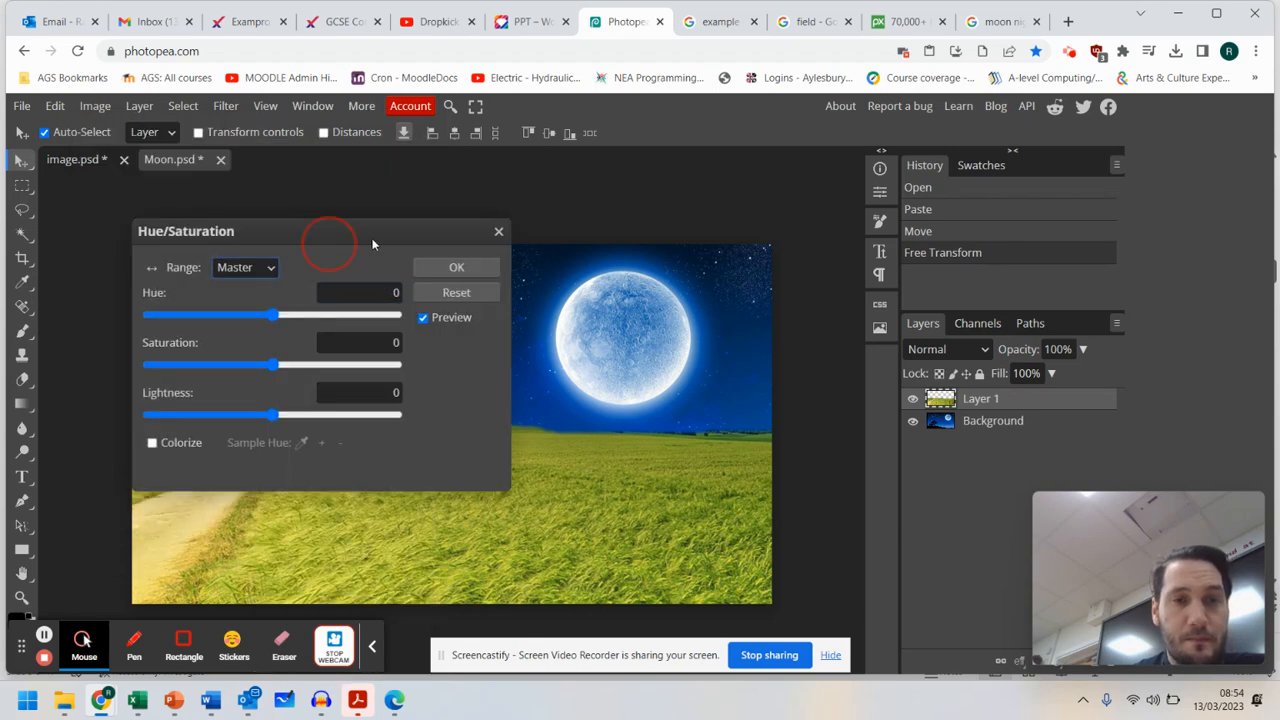
left_click_drag(272, 316, 564, 252)
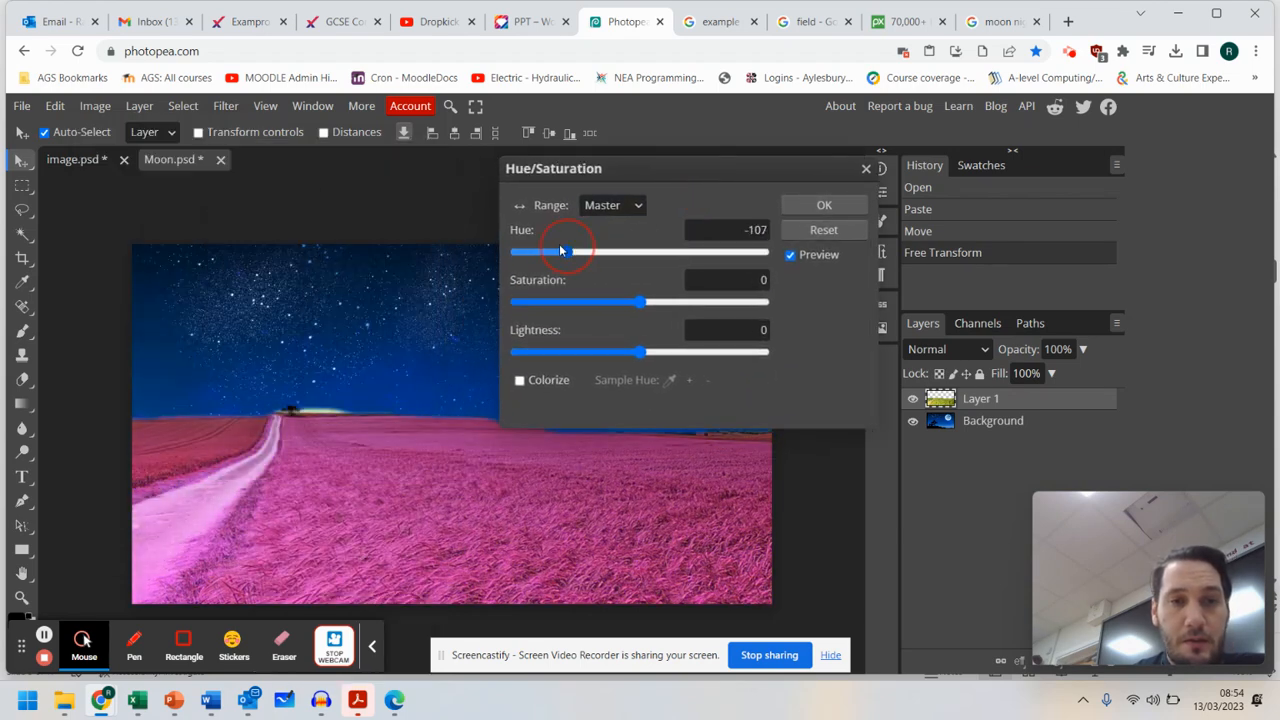
left_click_drag(564, 252, 620, 252)
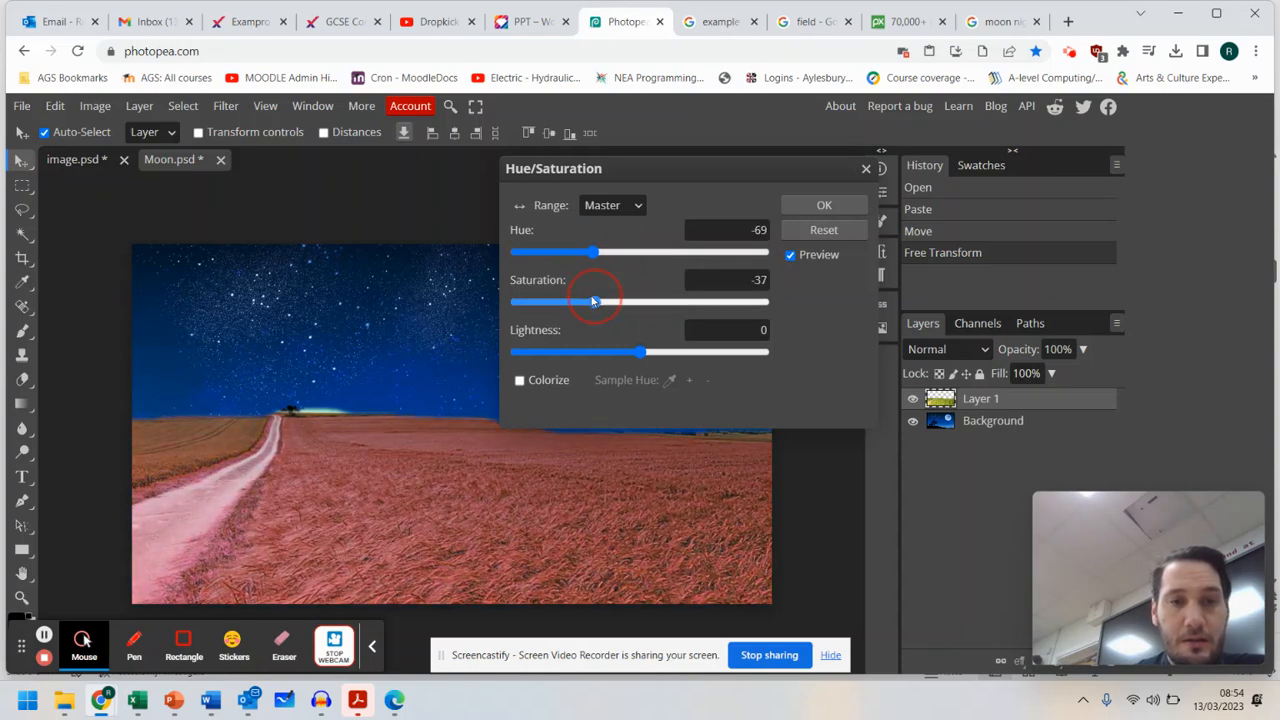
left_click_drag(592, 300, 568, 300)
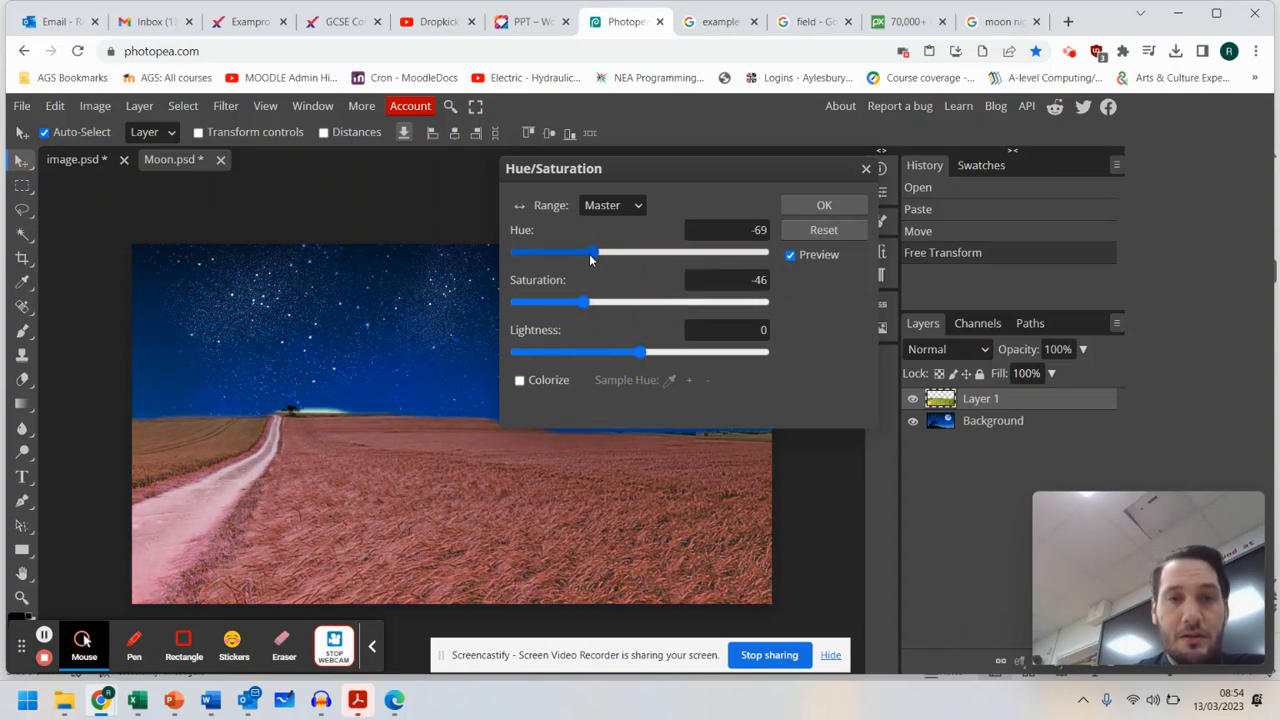
left_click_drag(592, 252, 620, 252)
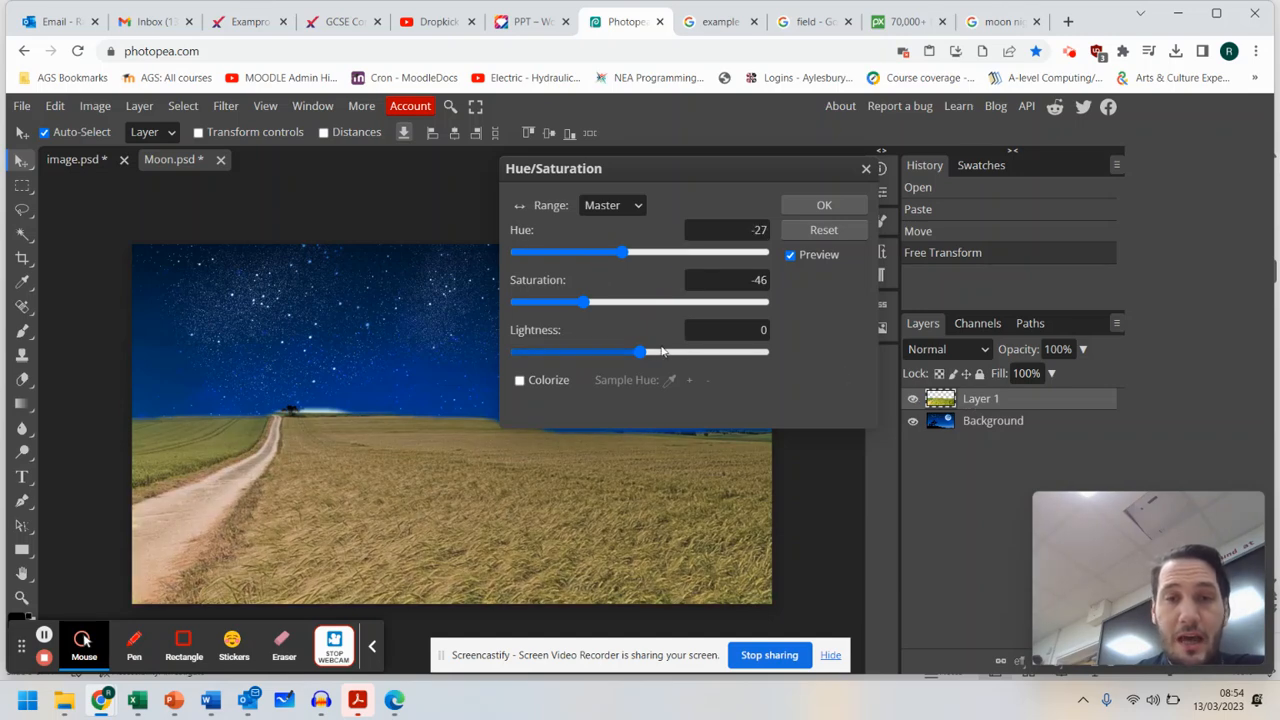
left_click_drag(640, 352, 596, 352)
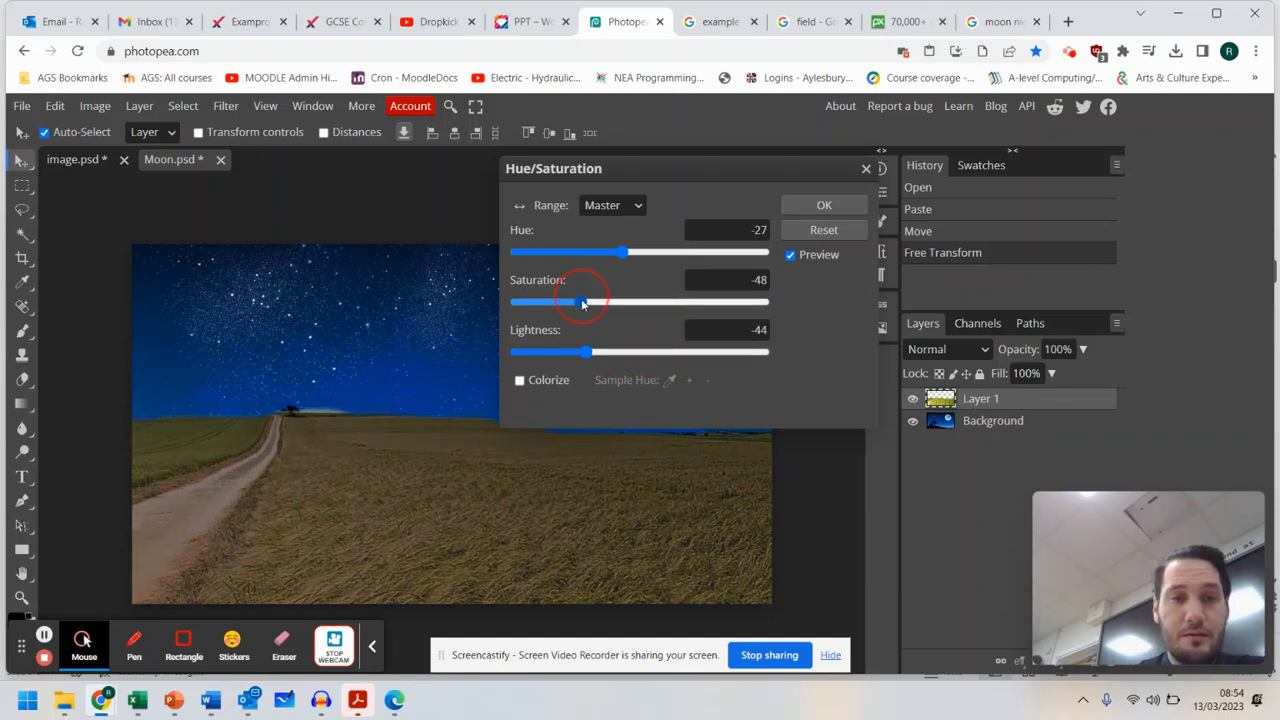
Fine-tune saturation and push Hue to -179 for a deep blue-purple preview
left_click_drag(590, 302, 584, 302)
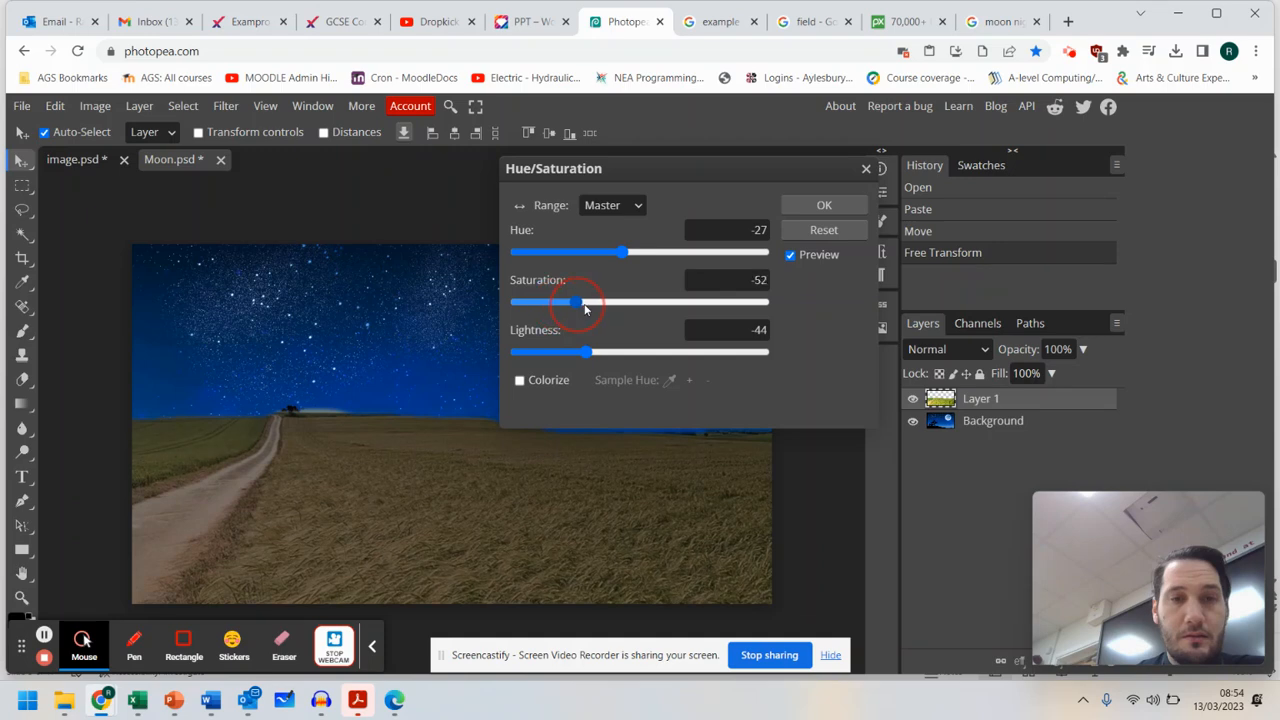
left_click_drag(564, 302, 598, 302)
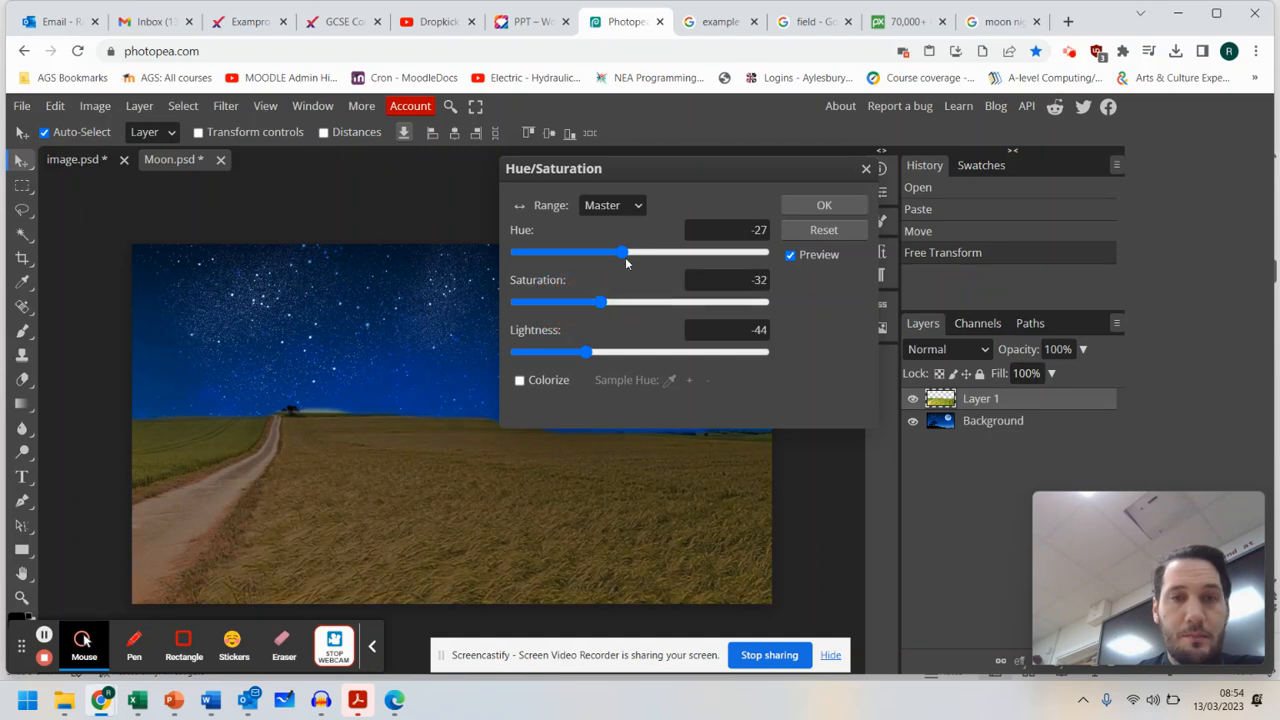
left_click_drag(628, 252, 600, 252)
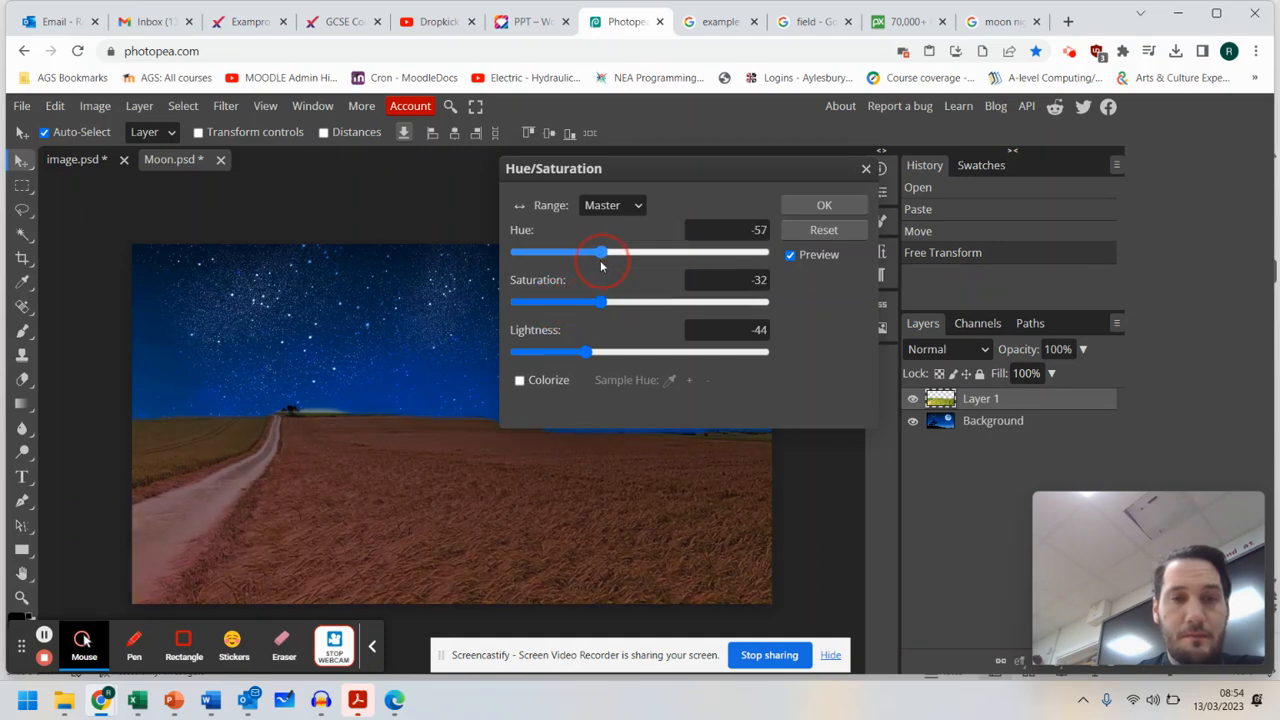
left_click_drag(600, 252, 532, 252)
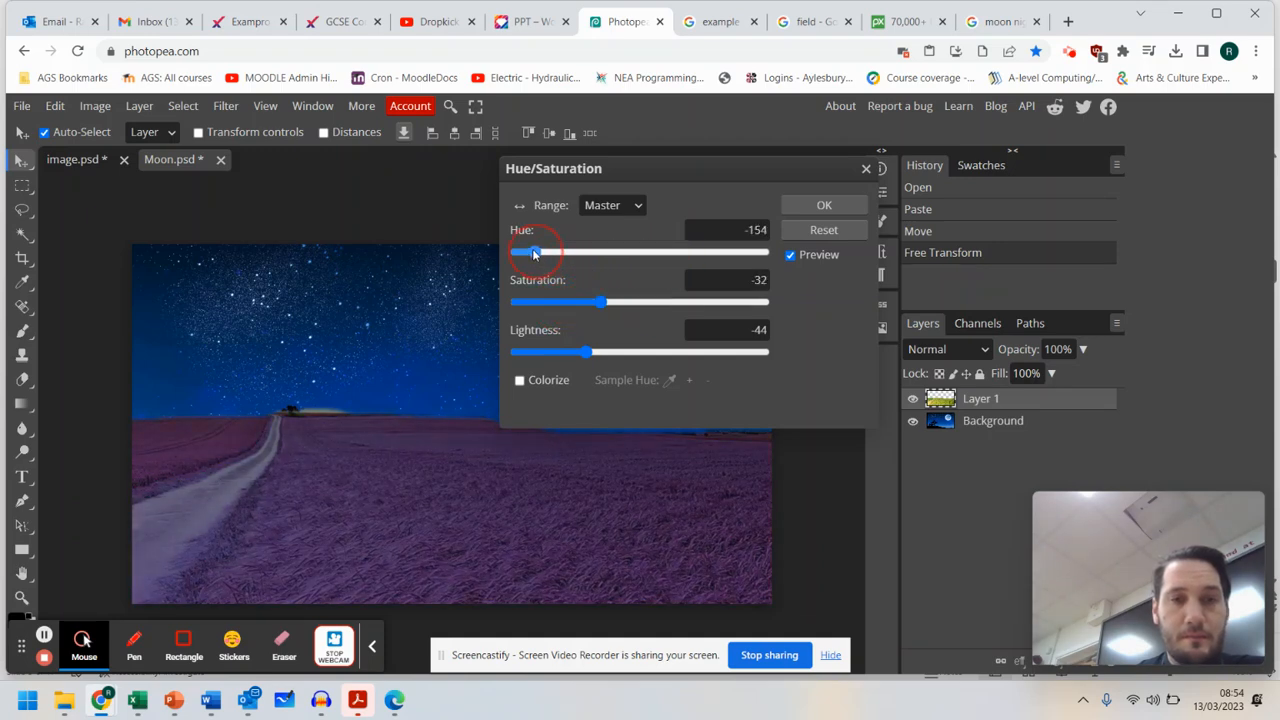
left_click_drag(536, 252, 516, 252)
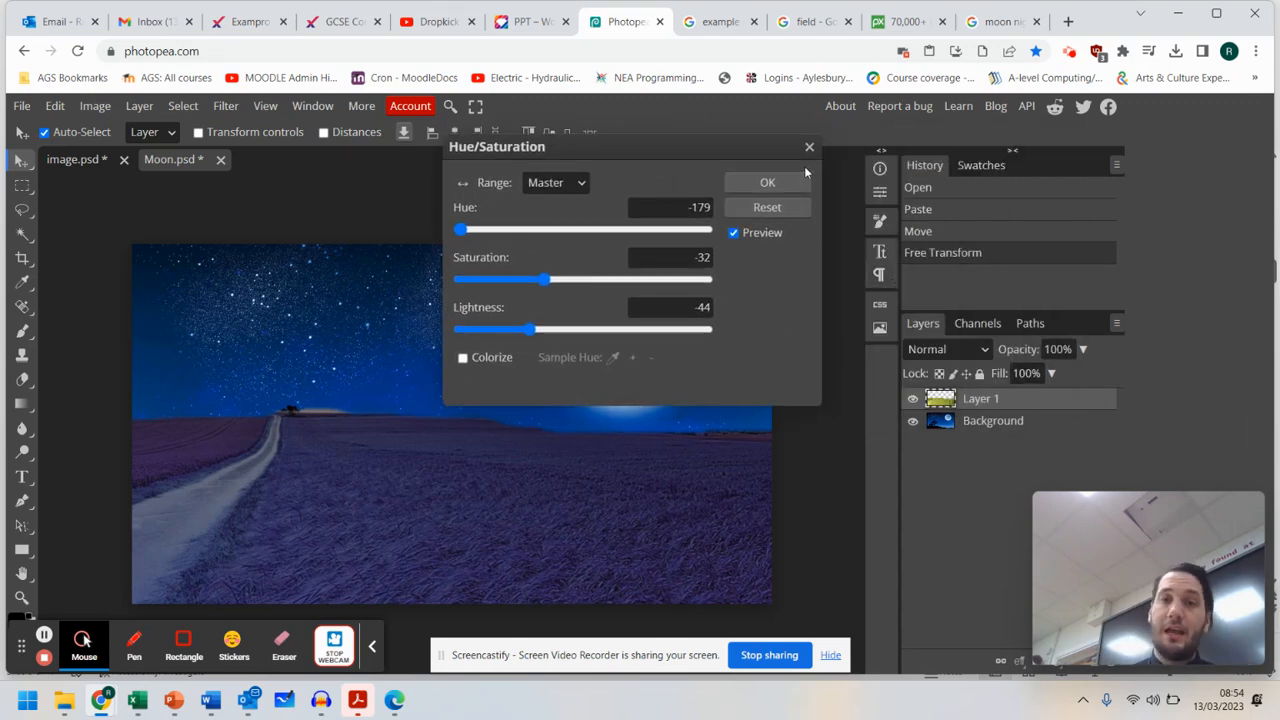
Cancel the Hue/Saturation preview, then open and close Levels unchanged
left_click(768, 182)
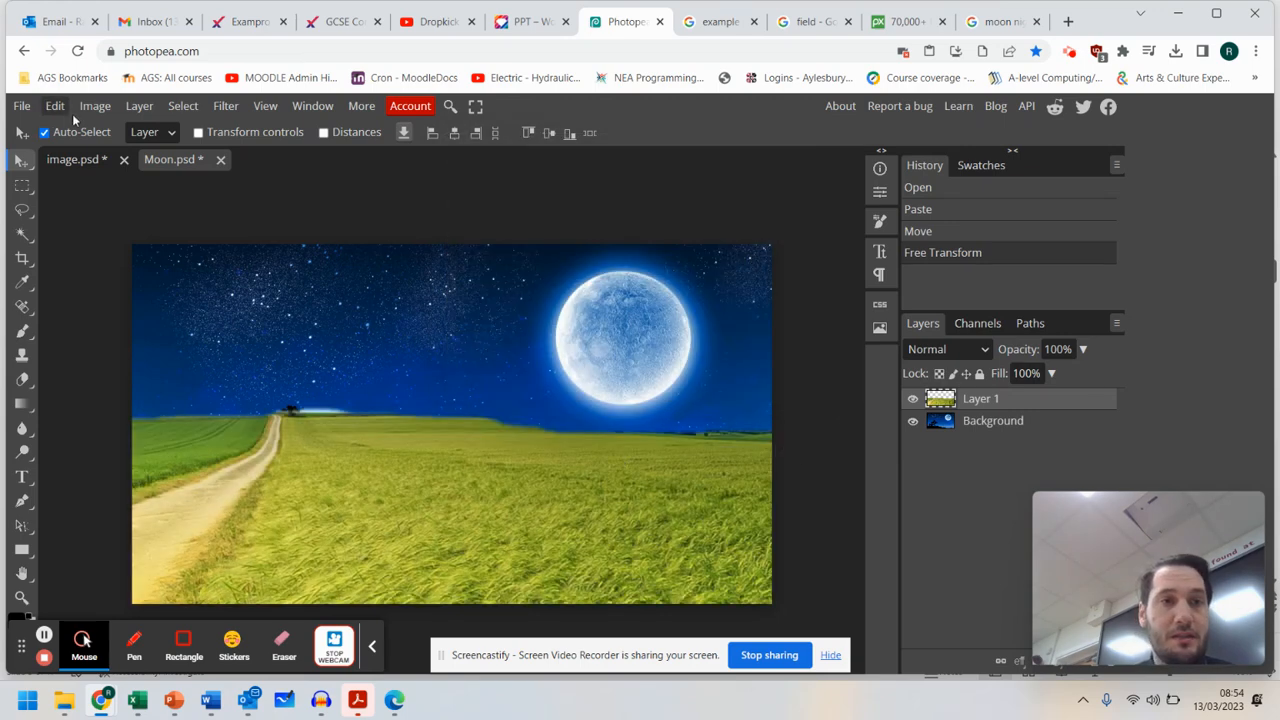
left_click(184, 104)
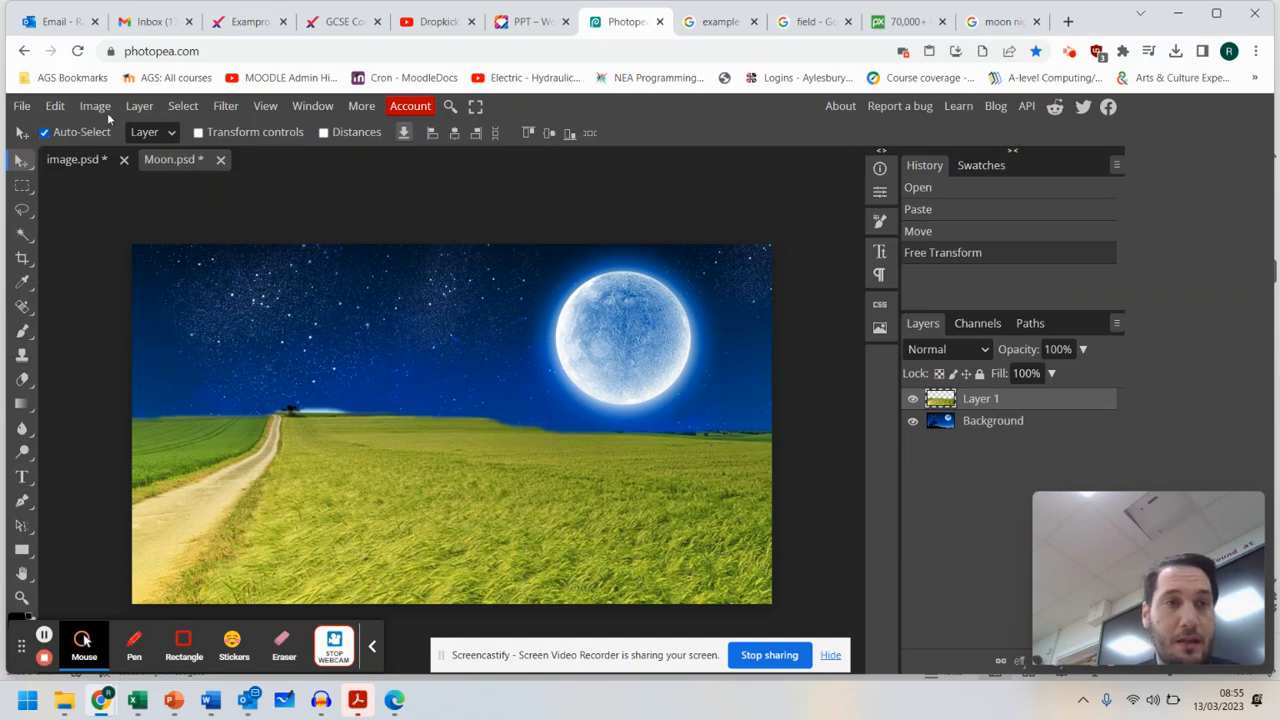
left_click(94, 104)
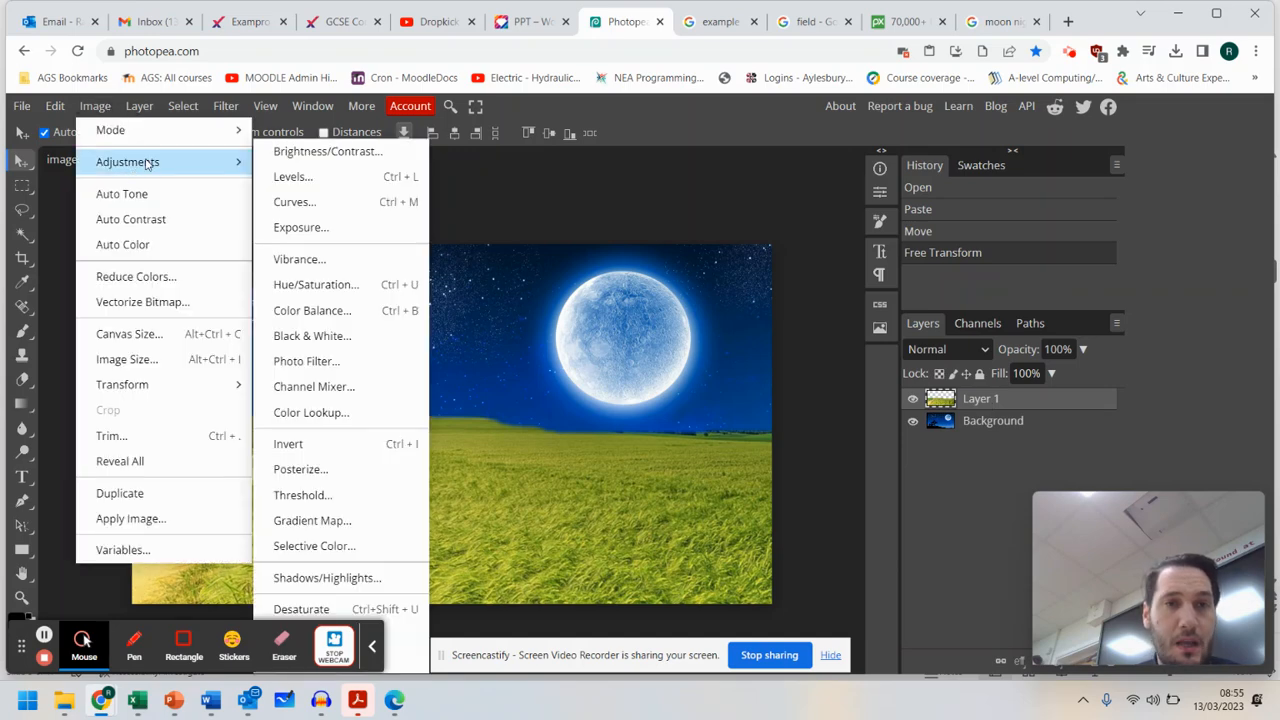
mouse_move(292, 176)
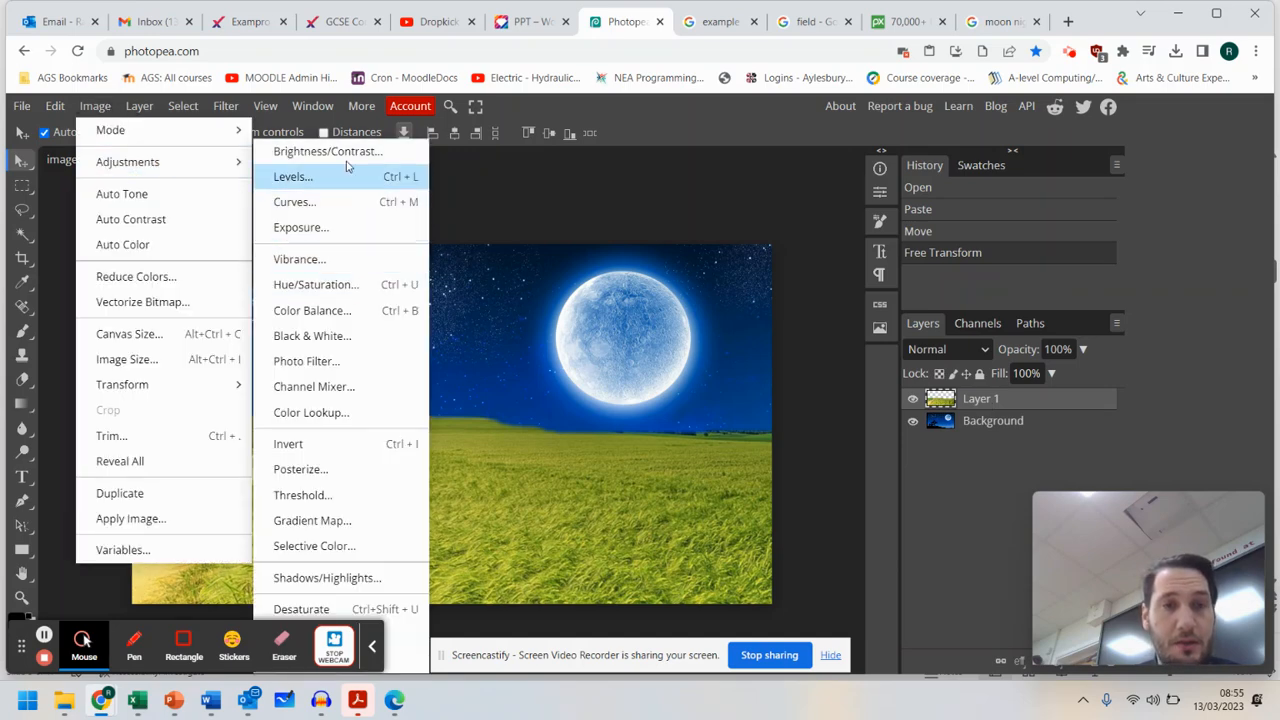
left_click(292, 176)
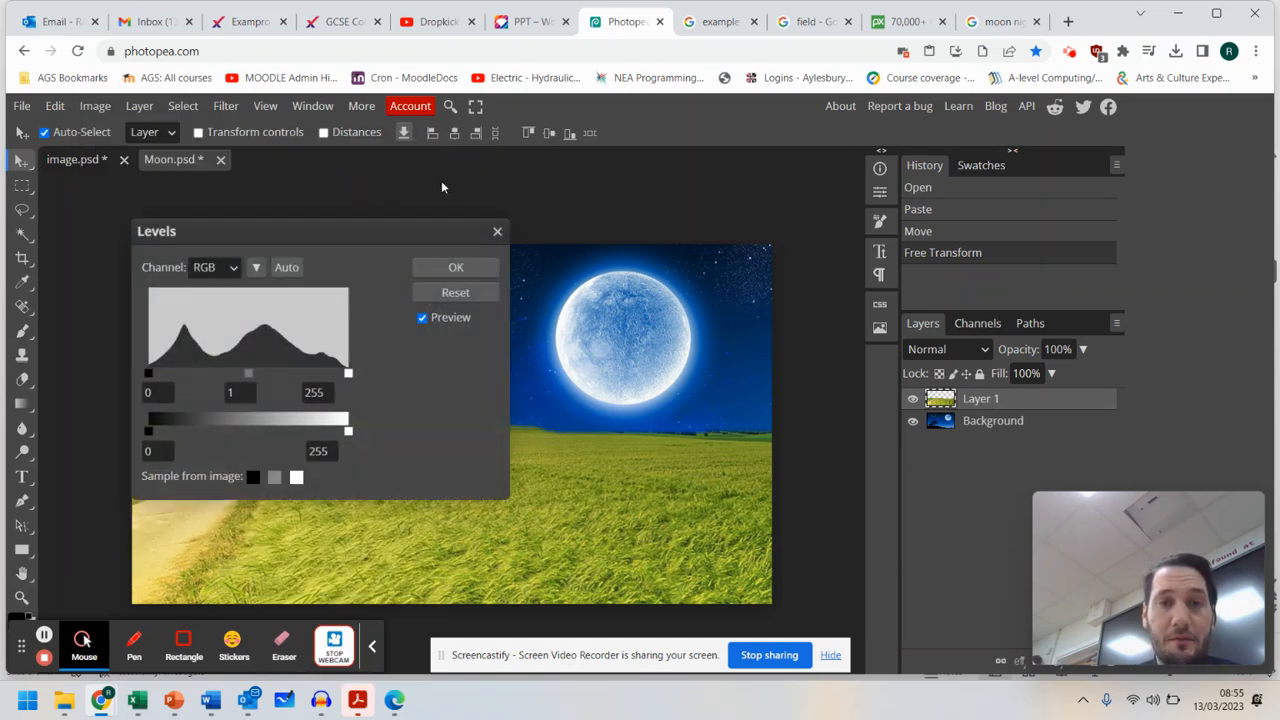
left_click(456, 268)
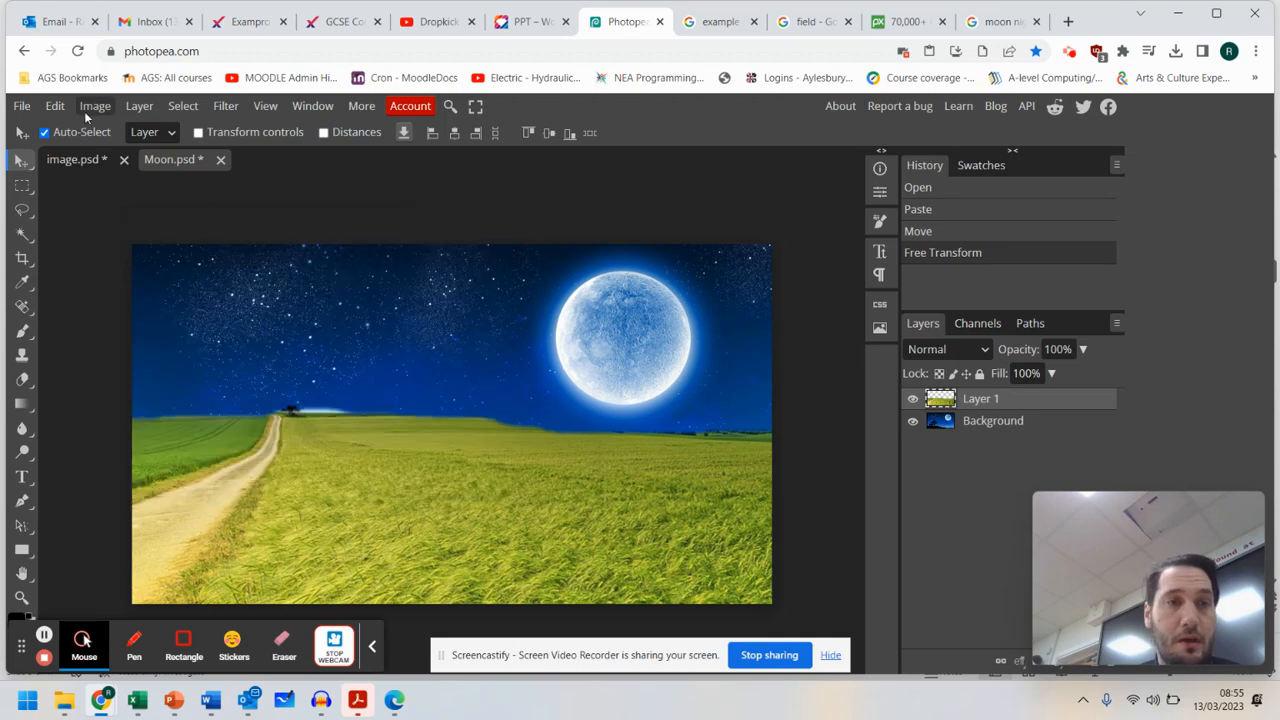
Apply Brightness/Contrast with Brightness about -48 to darken the field
left_click(94, 104)
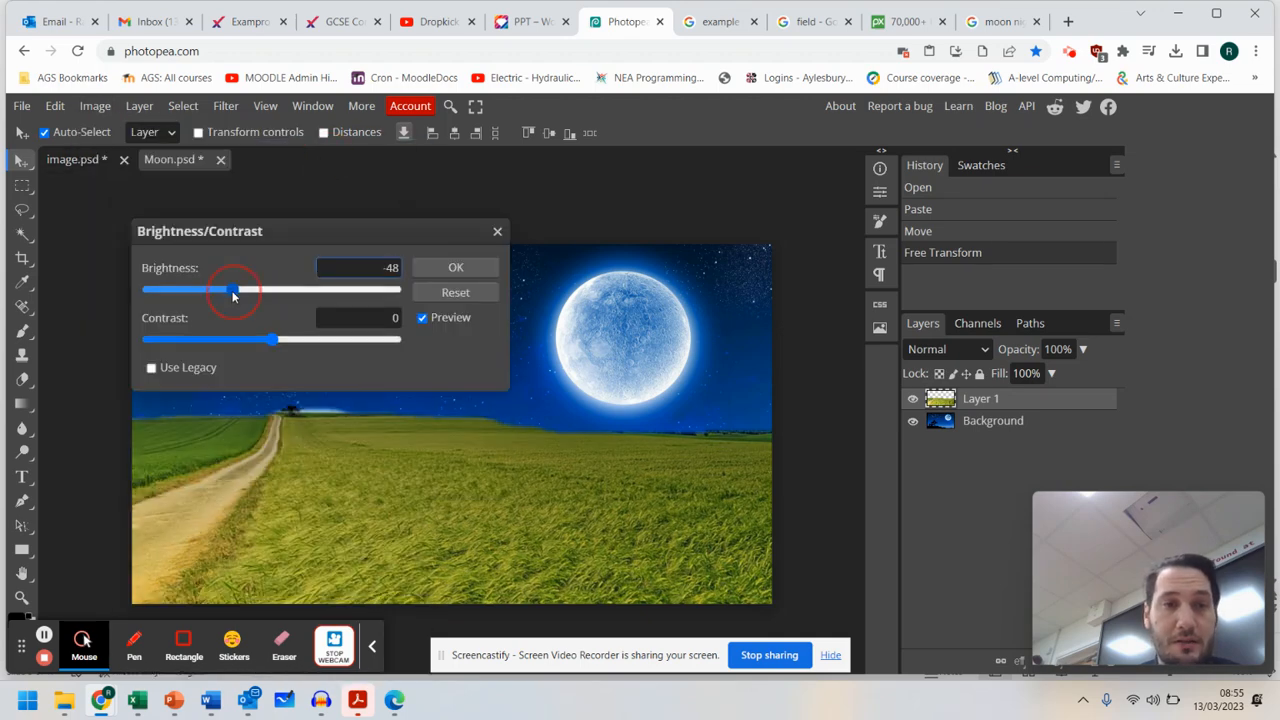
left_click_drag(232, 288, 148, 288)
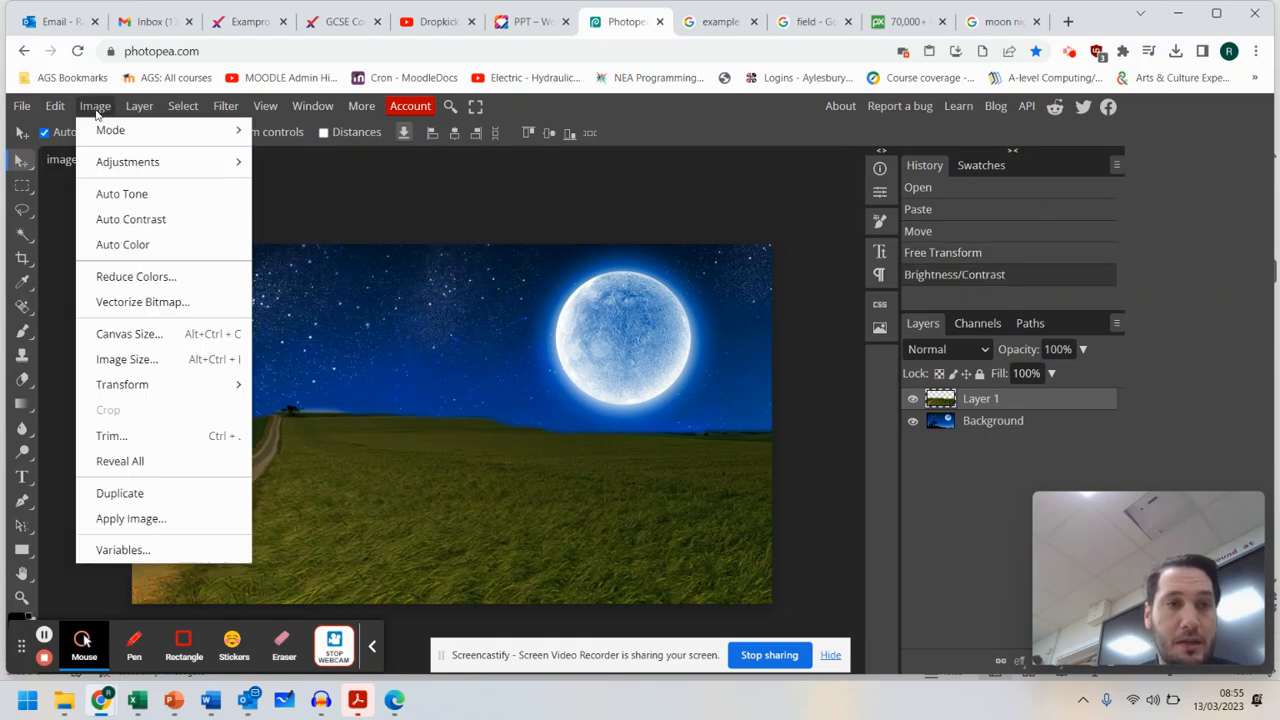
Apply Hue/Saturation with Hue -180, turning the field deep blue-purple
left_click(128, 160)
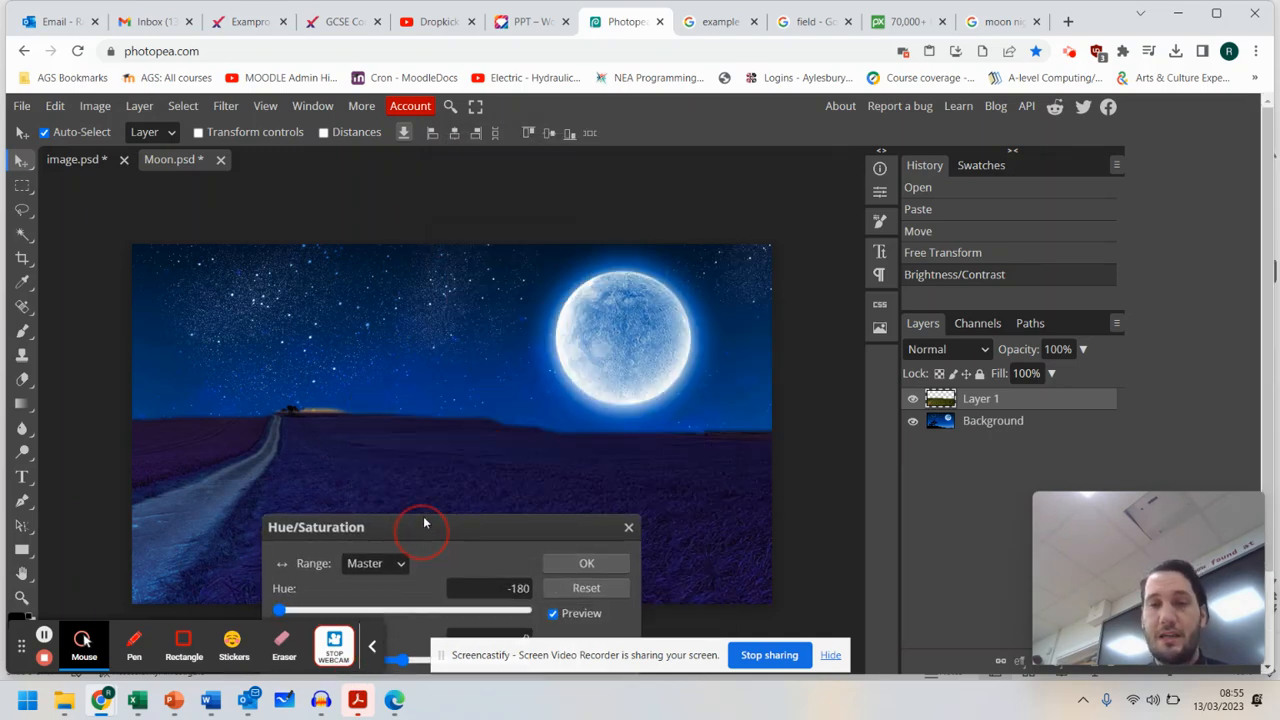
left_click(588, 564)
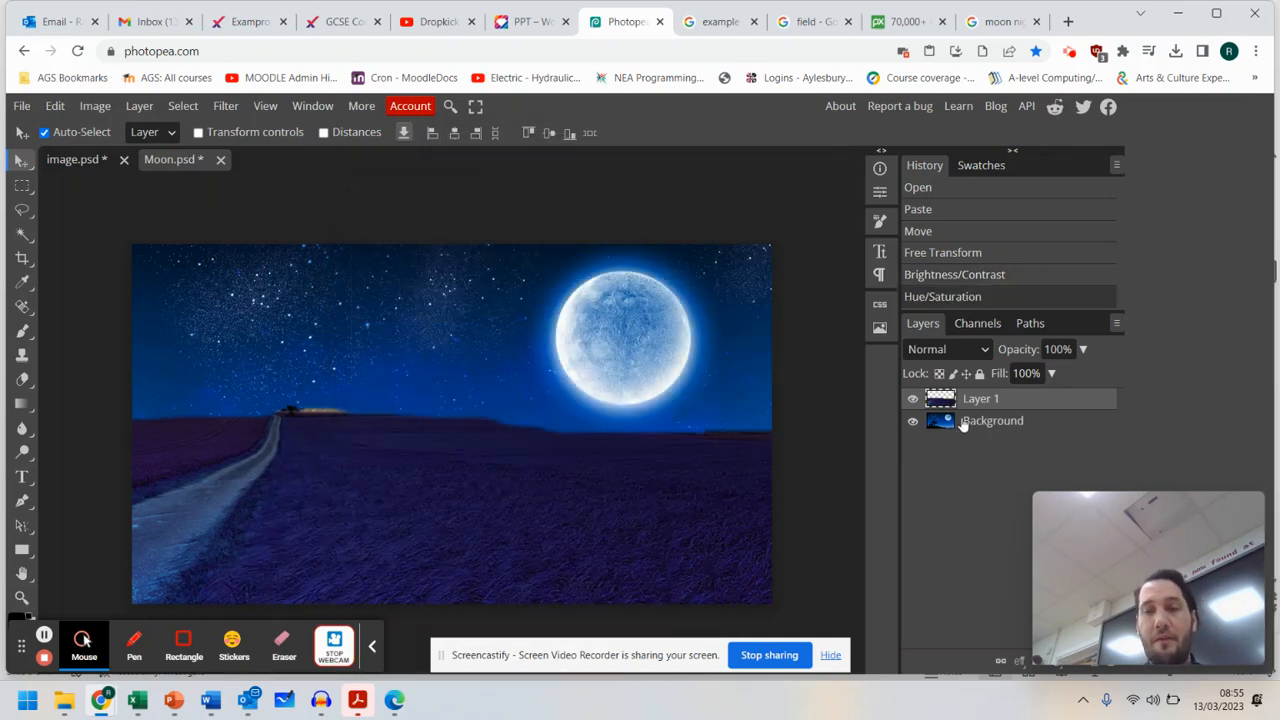